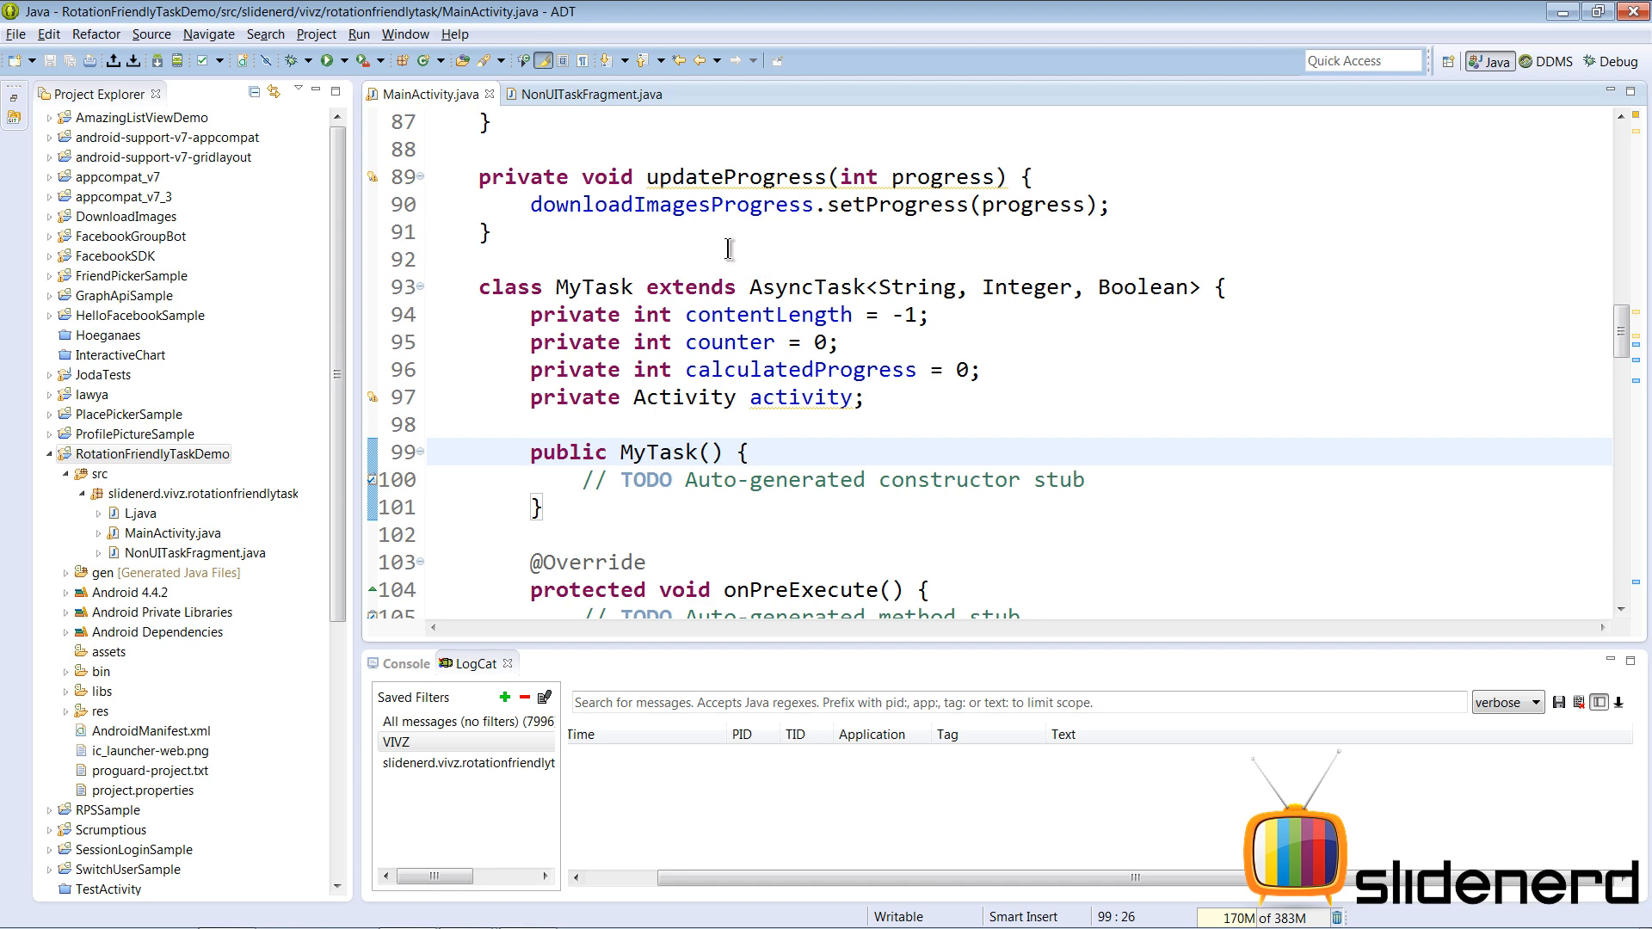
- Review the MyTask AsyncTask's onPreExecute and onProgressUpdate methods
{"action": "double_click", "coordinate": [593, 287]}
{"action": "type", "text": "downloadImagesProgress.setVisibility(View.VISIBLE);"}
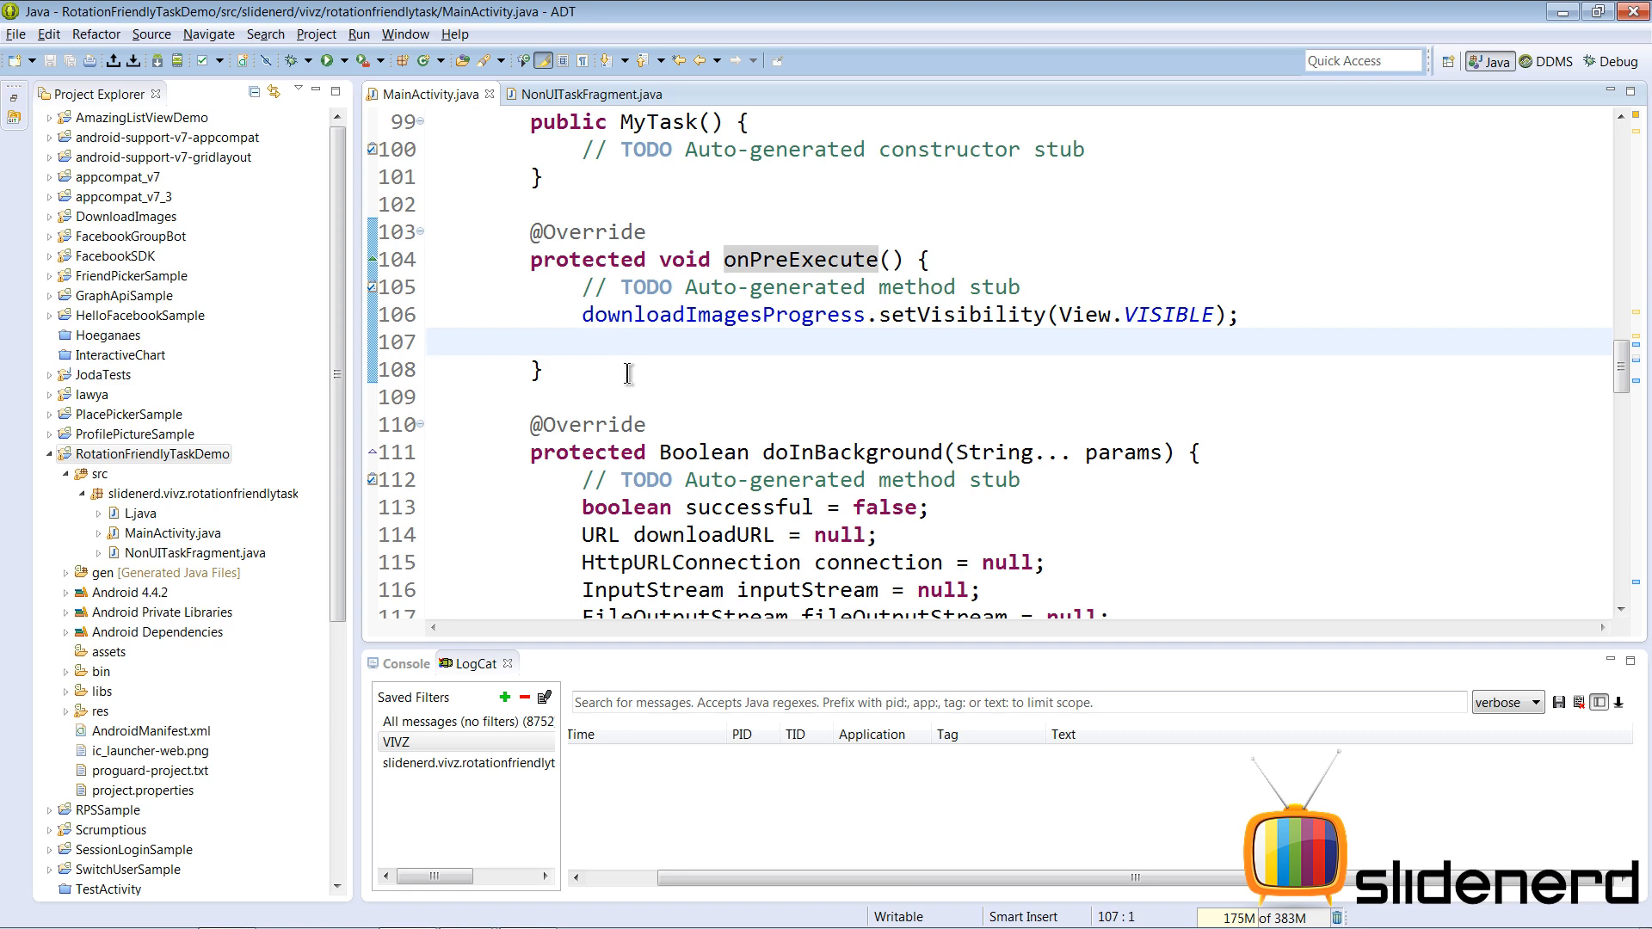
{"action": "scroll", "scroll_direction": "down", "scroll_amount": 3}
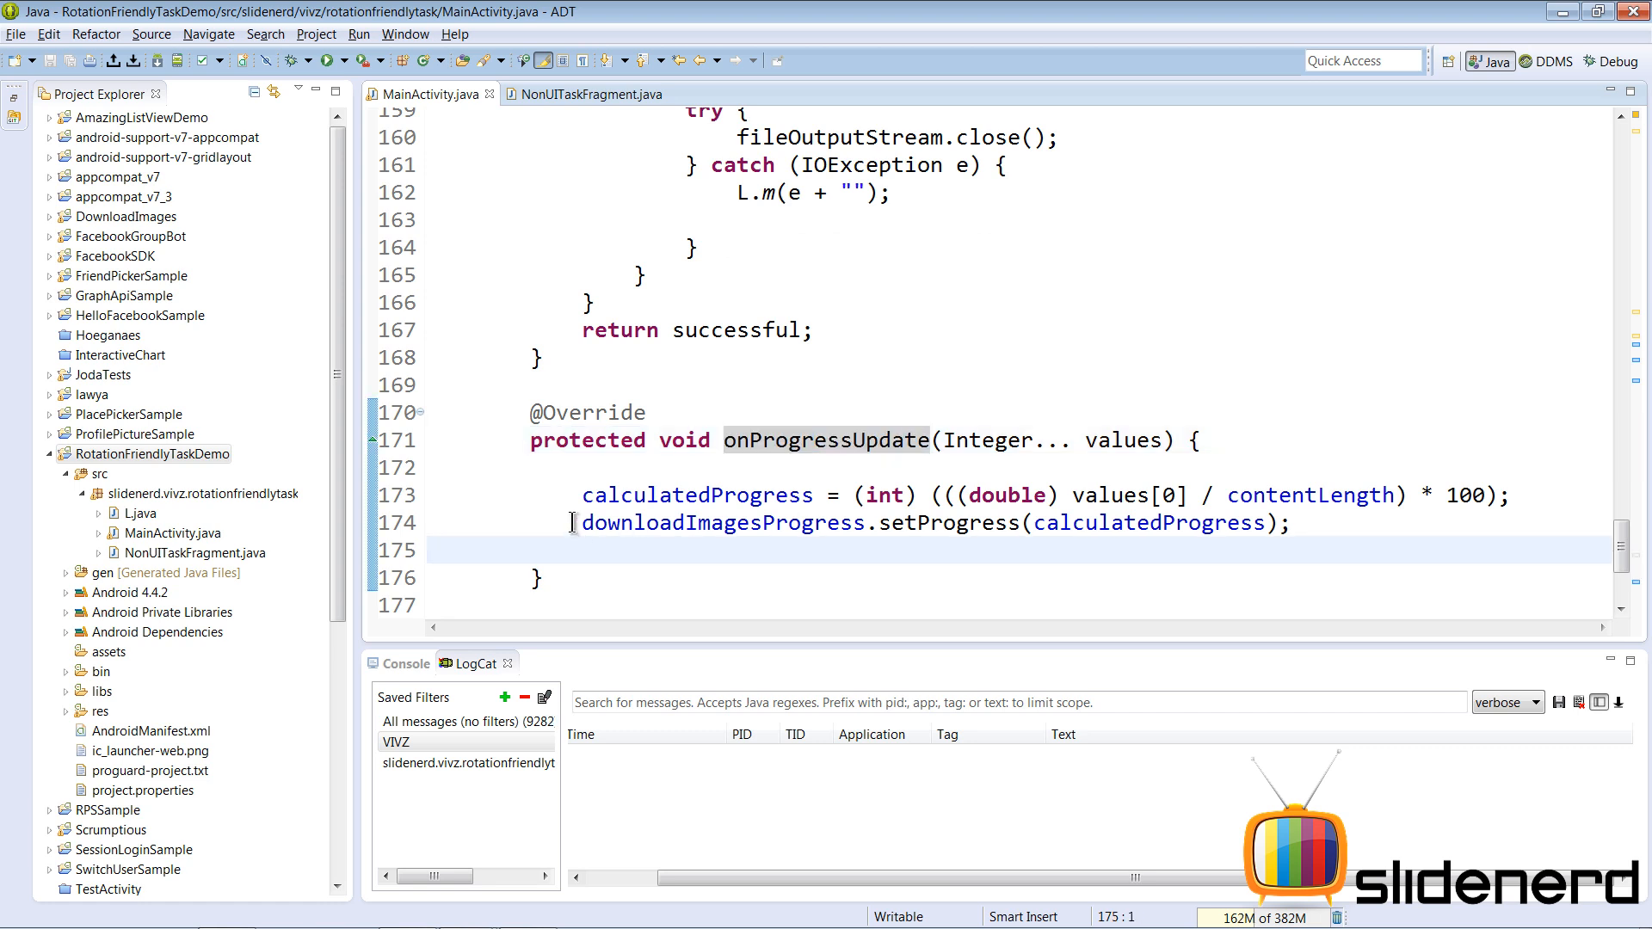
{"action": "double_click", "coordinate": [724, 523]}
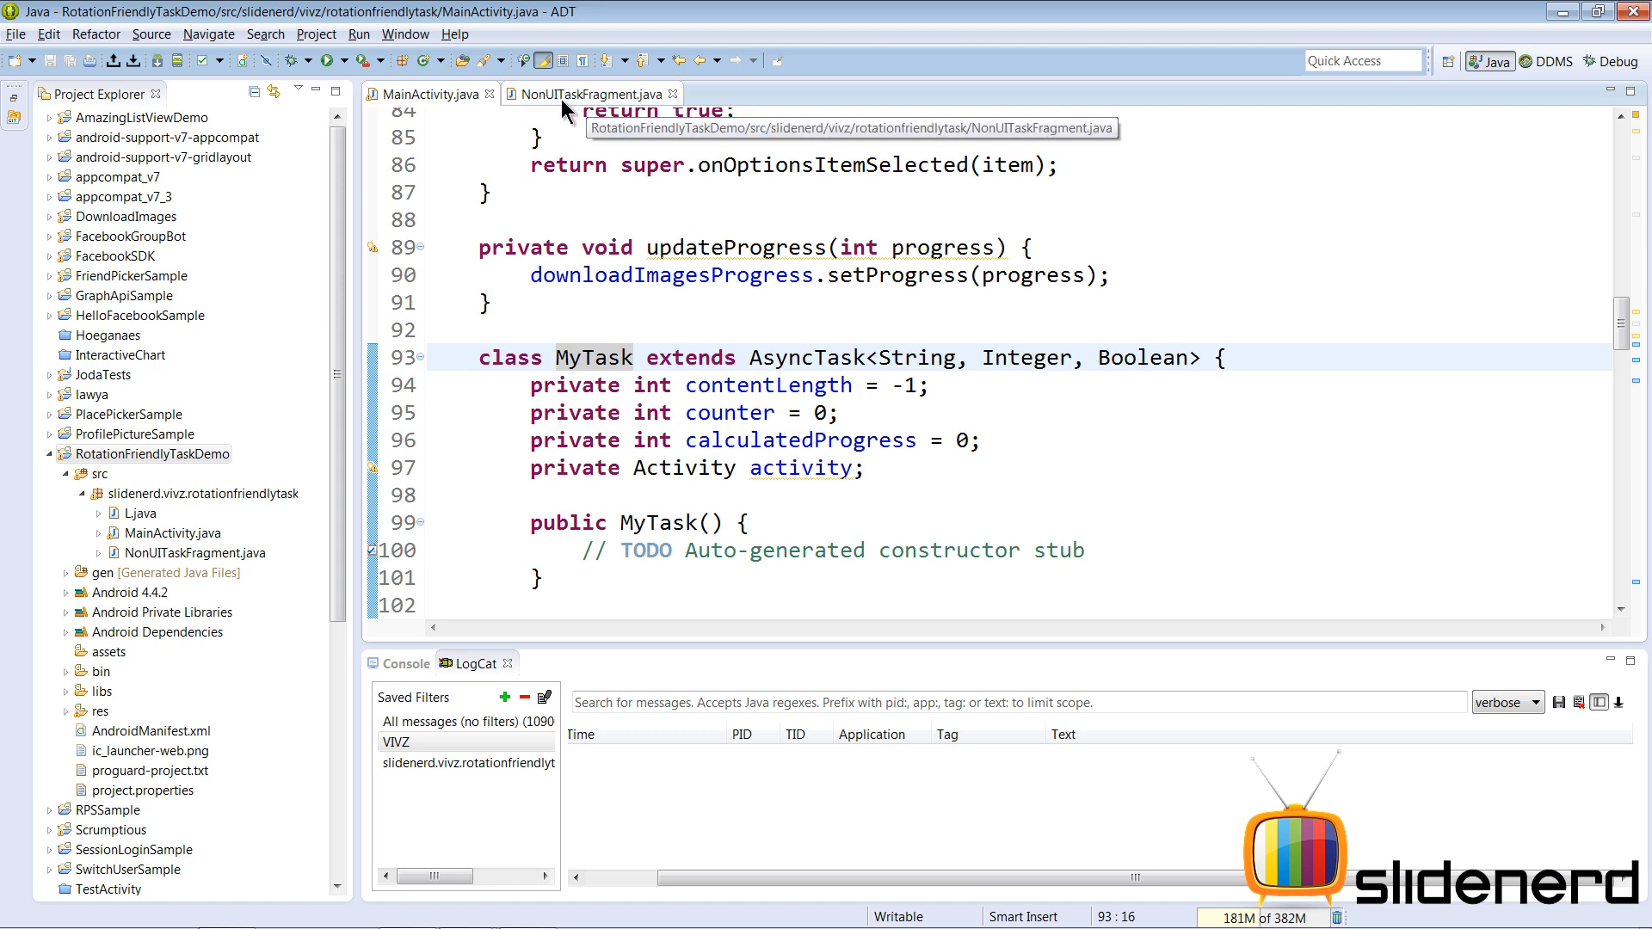
- In NonUITaskFragment, make onCreateView return null and review the L.m lifecycle log calls
{"action": "left_click", "coordinate": [587, 93]}
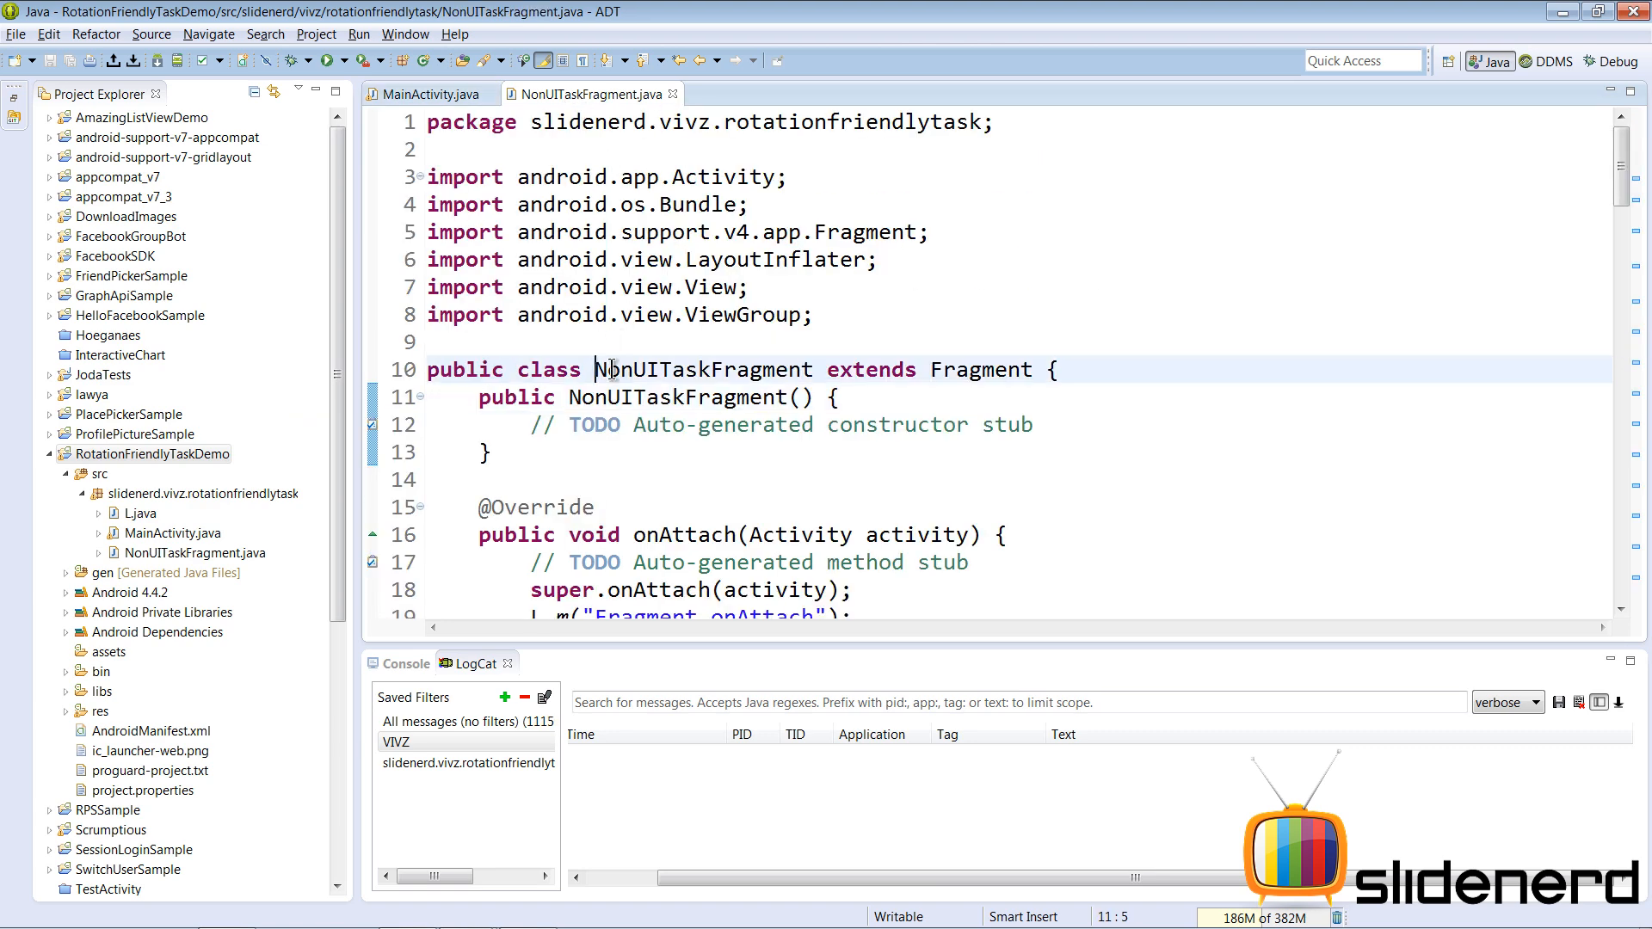
{"action": "double_click", "coordinate": [702, 370]}
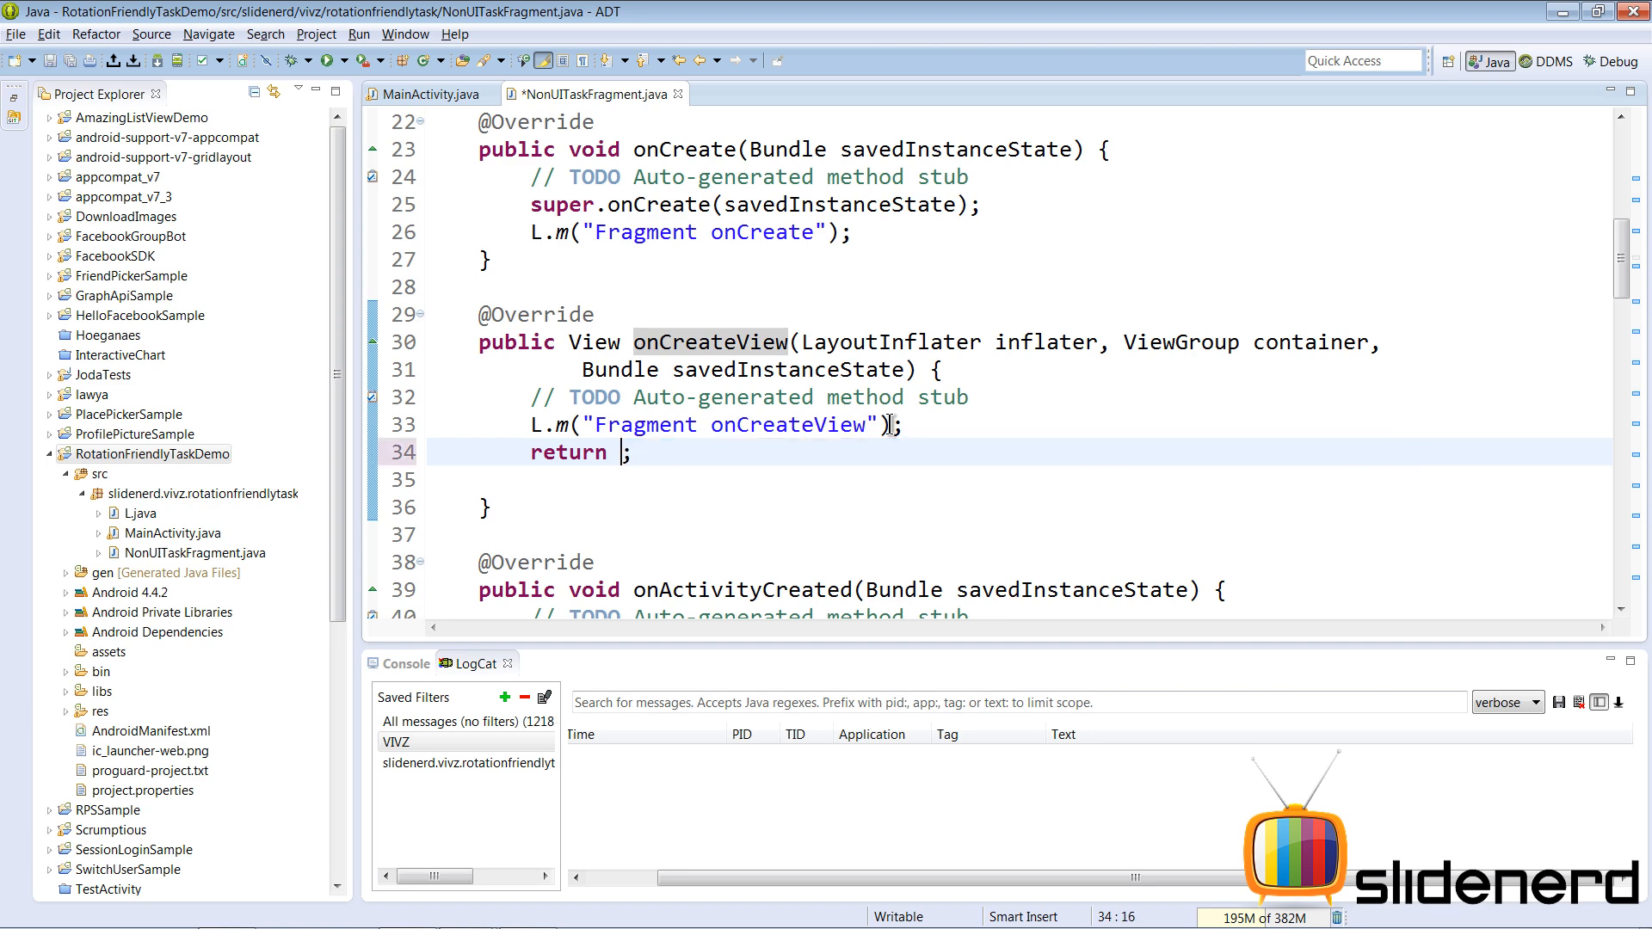
{"action": "type", "text": "null"}
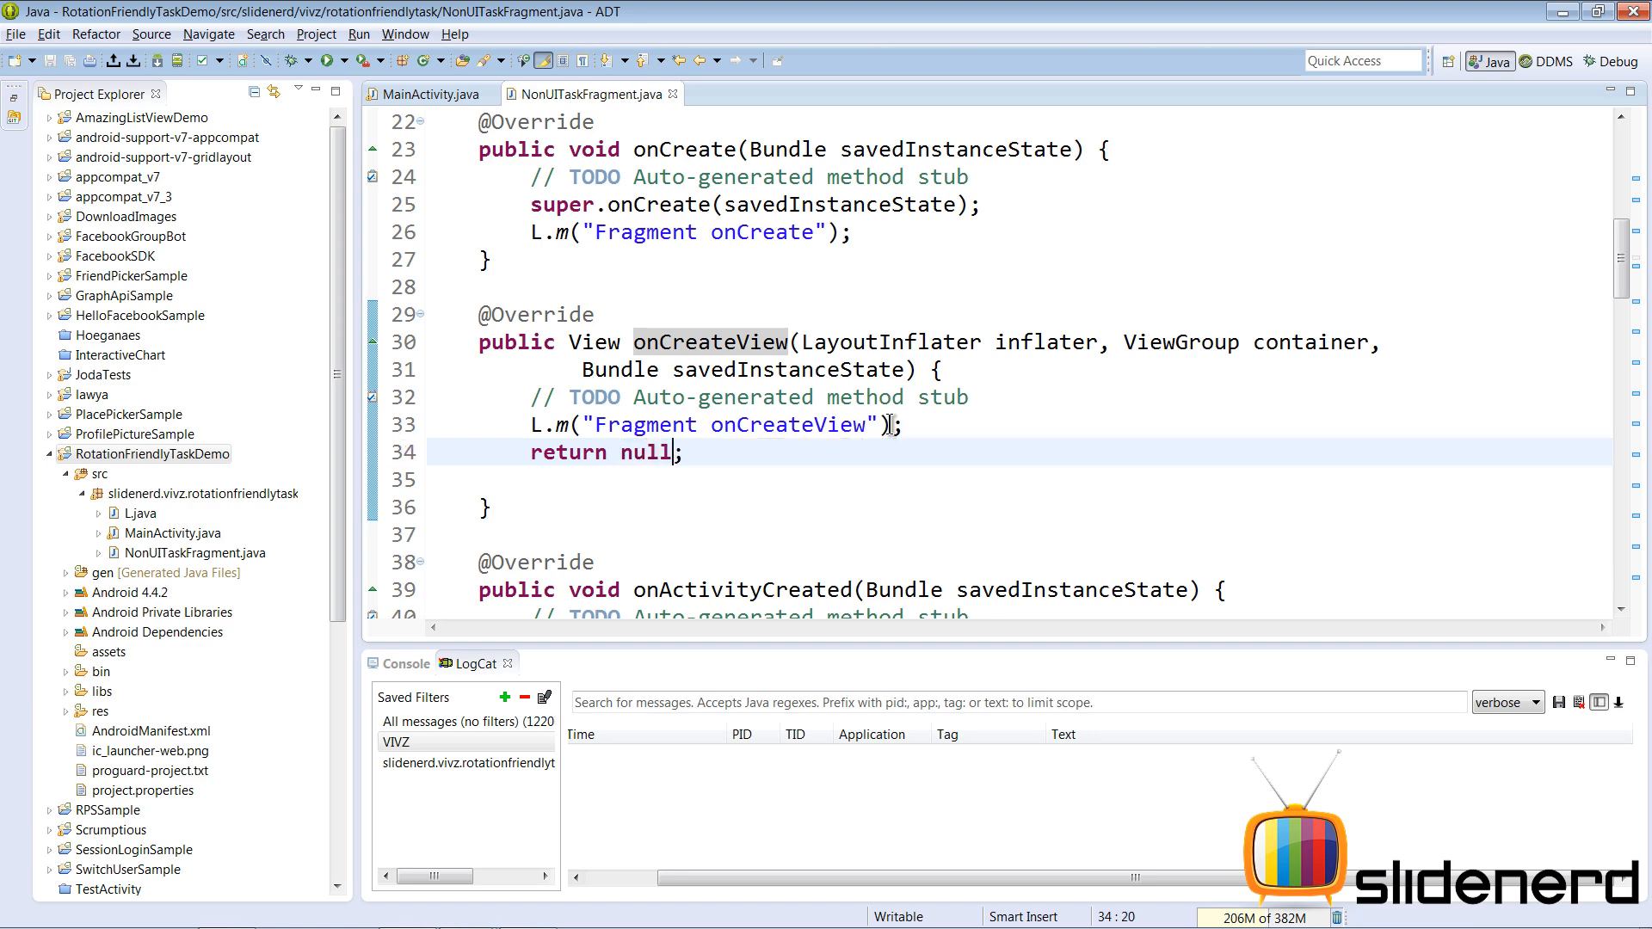
{"action": "scroll", "scroll_direction": "down", "scroll_amount": 3}
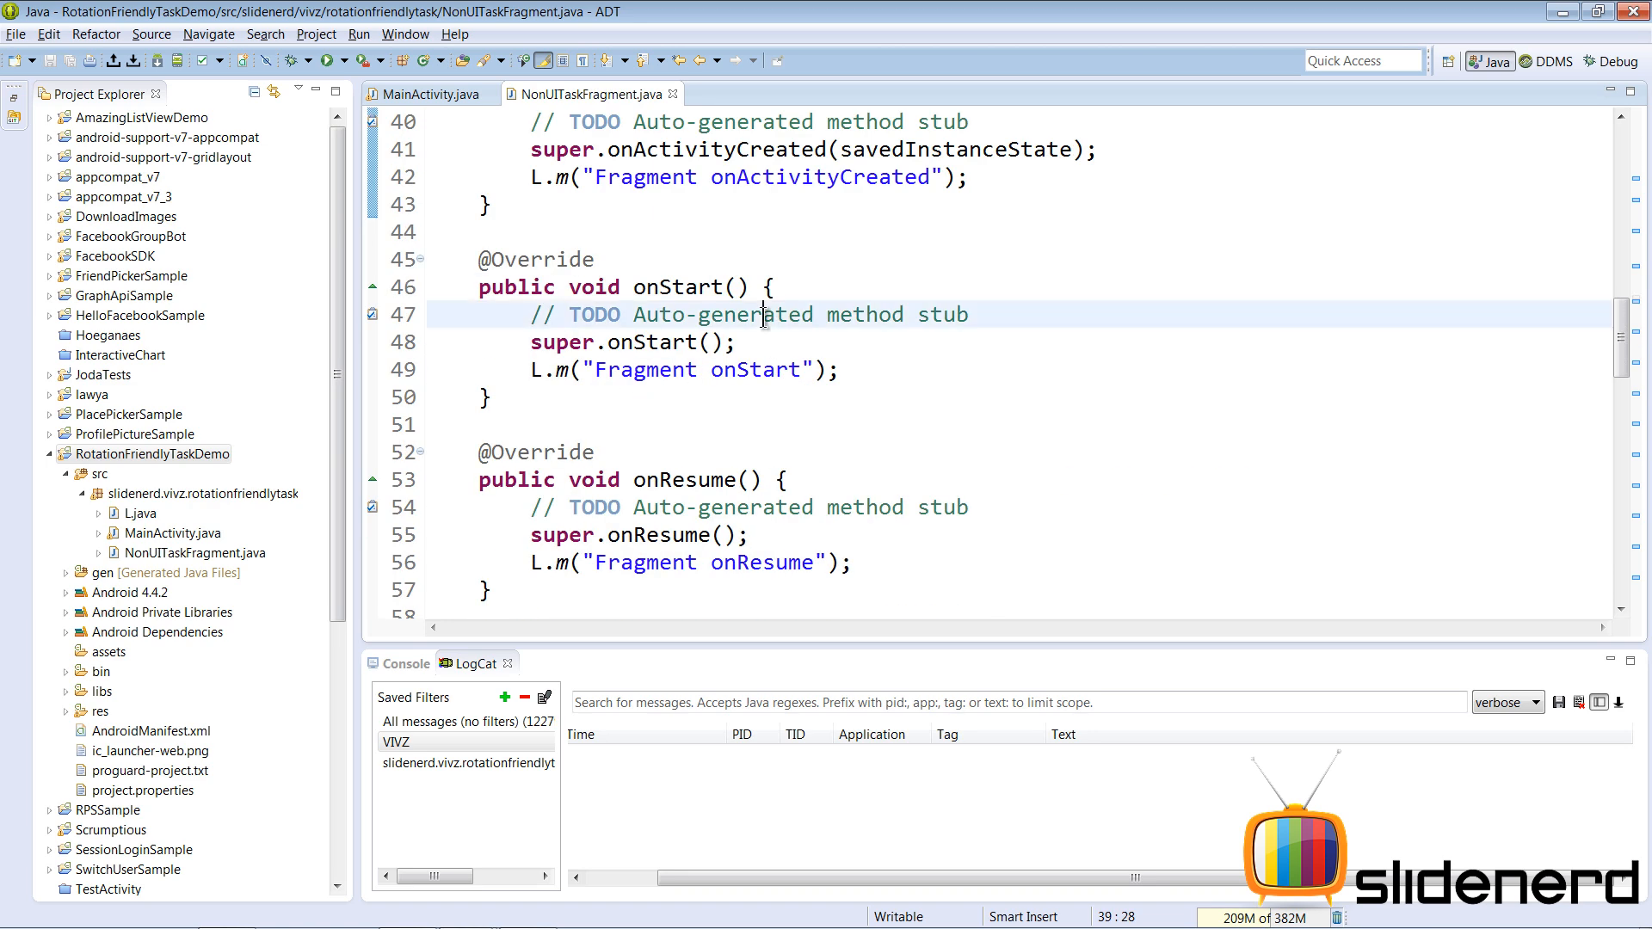
{"action": "scroll", "scroll_direction": "down", "scroll_amount": 3}
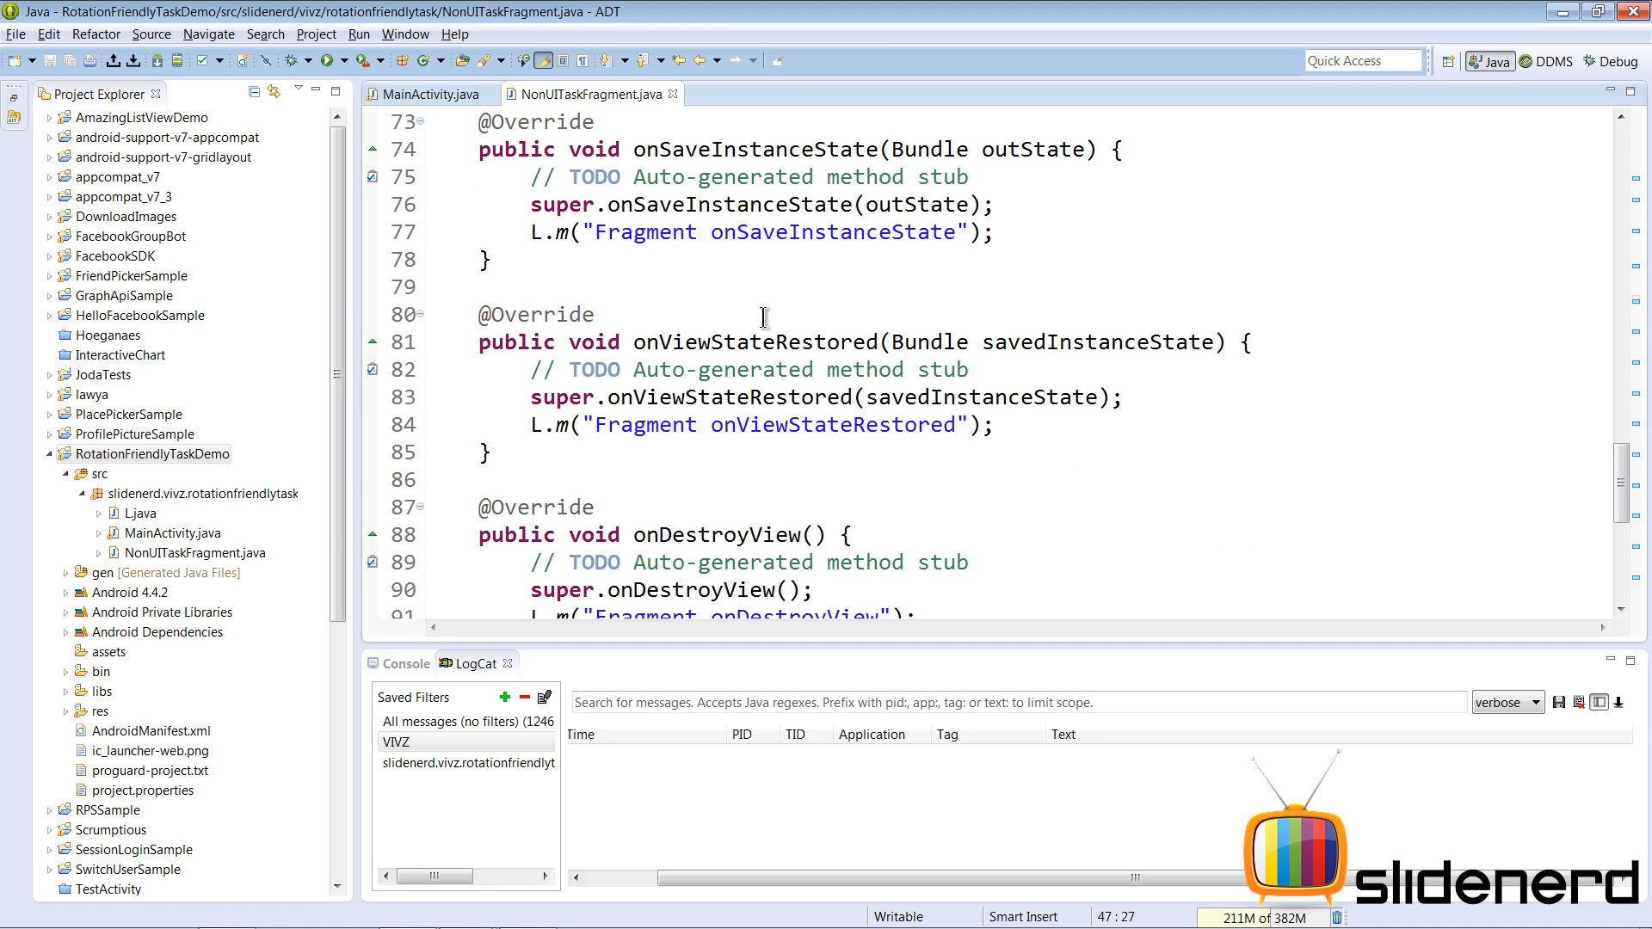
{"action": "scroll", "scroll_direction": "down", "scroll_amount": 3}
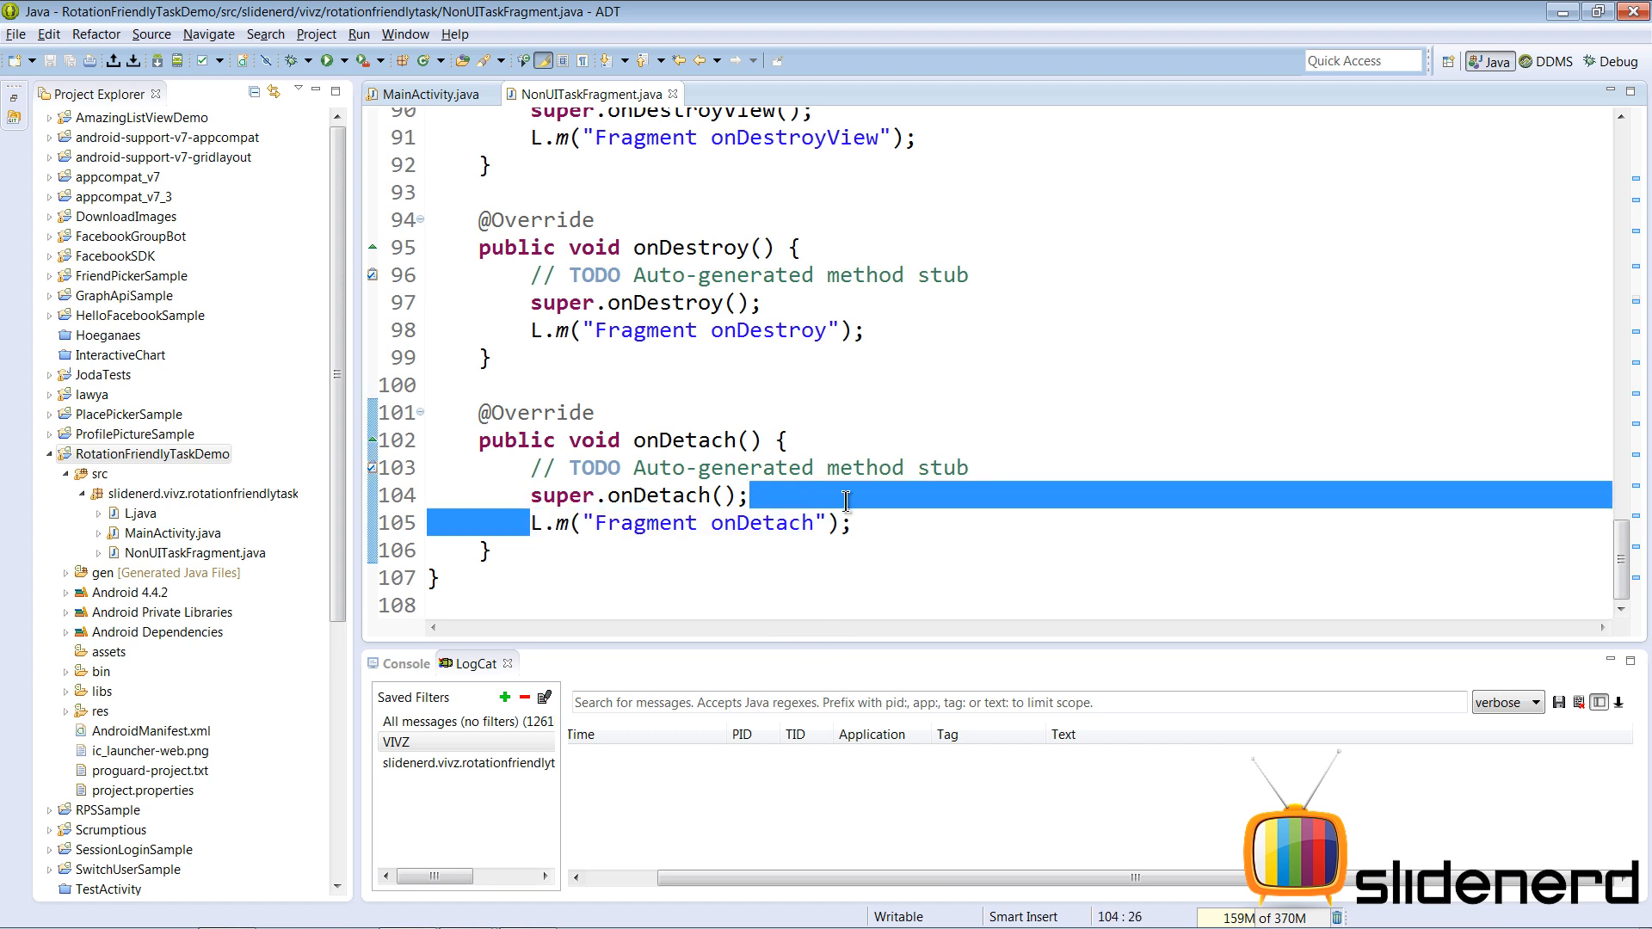
{"action": "left_click", "coordinate": [558, 523]}
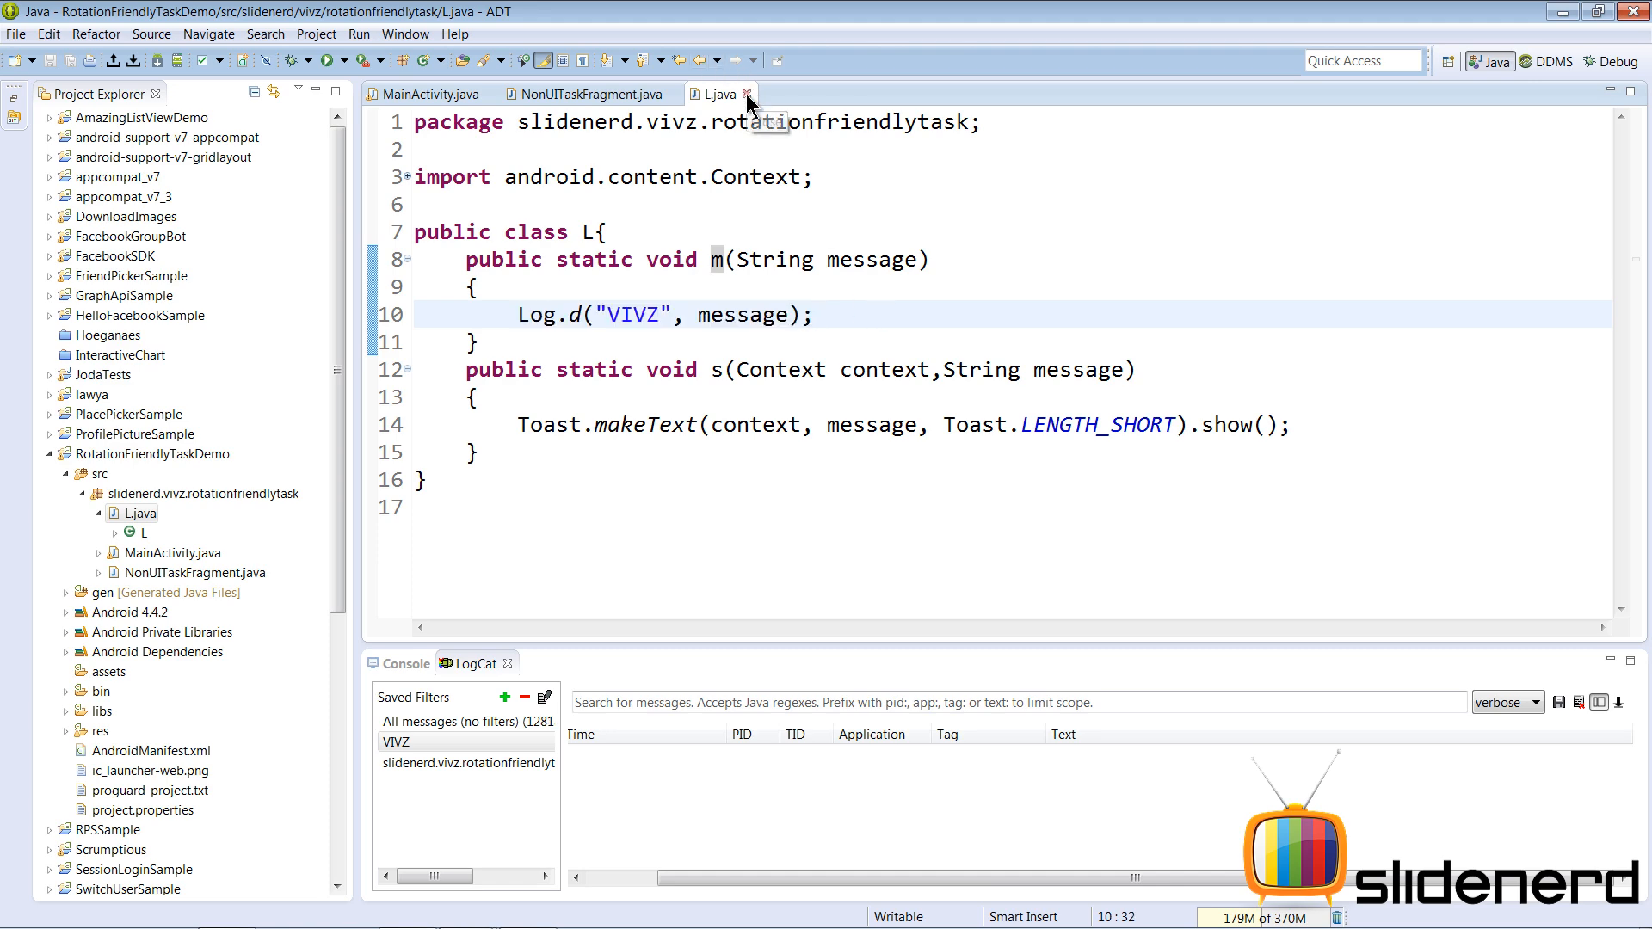
- Close the L.java helper and return to MainActivity.java
{"action": "left_click", "coordinate": [745, 93]}
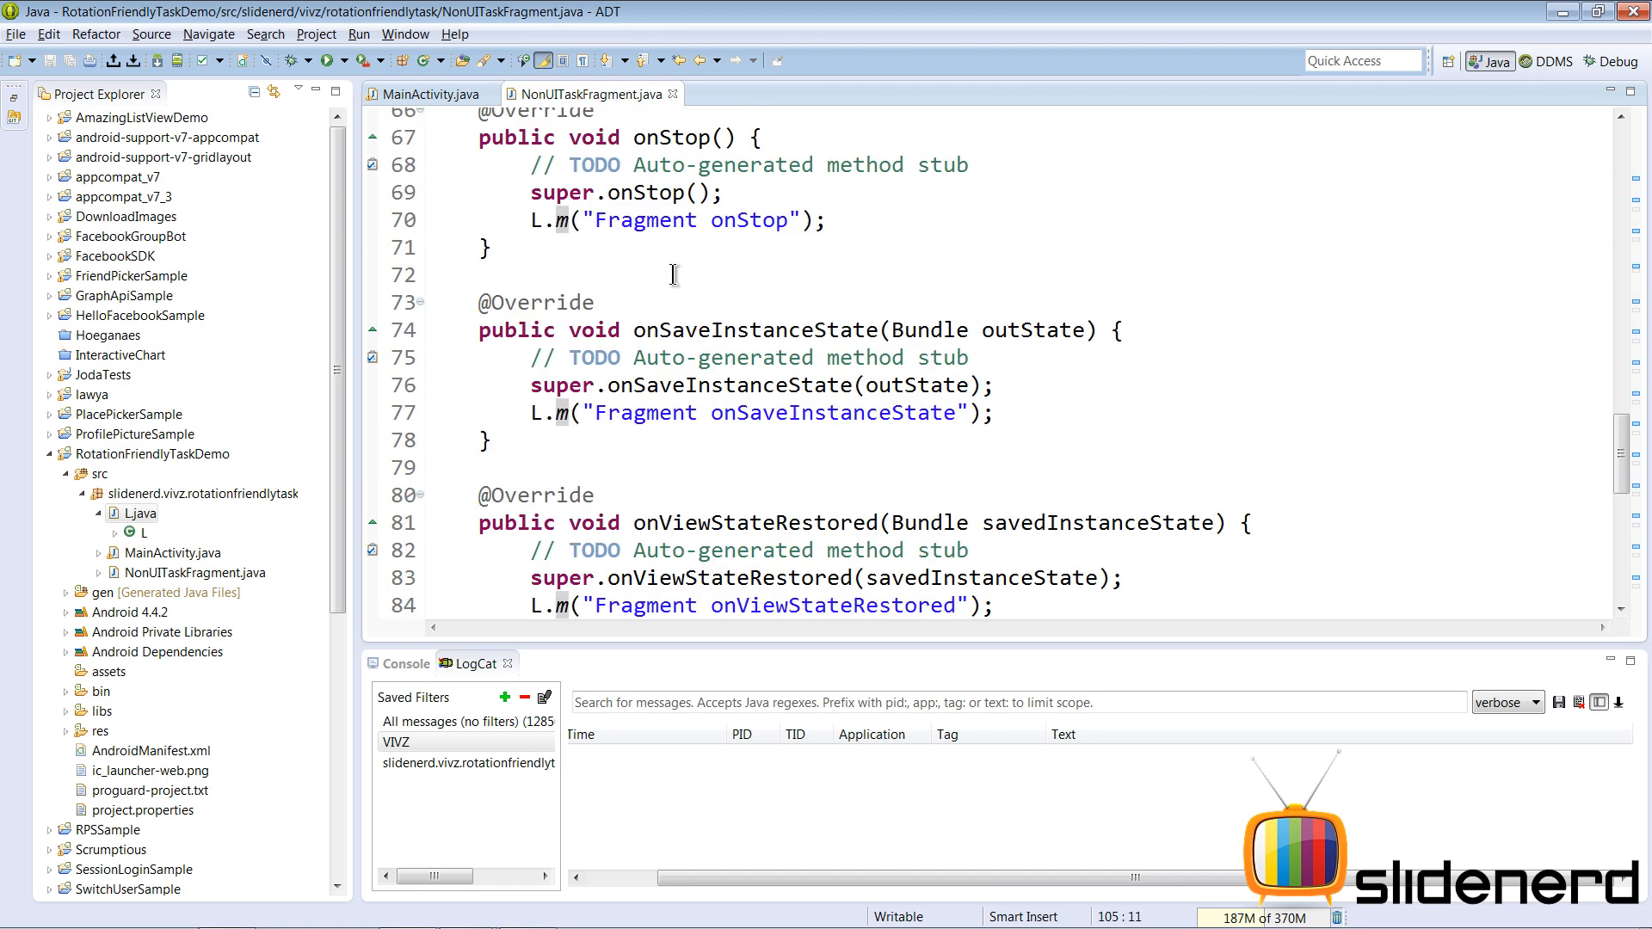
{"action": "left_click", "coordinate": [426, 93]}
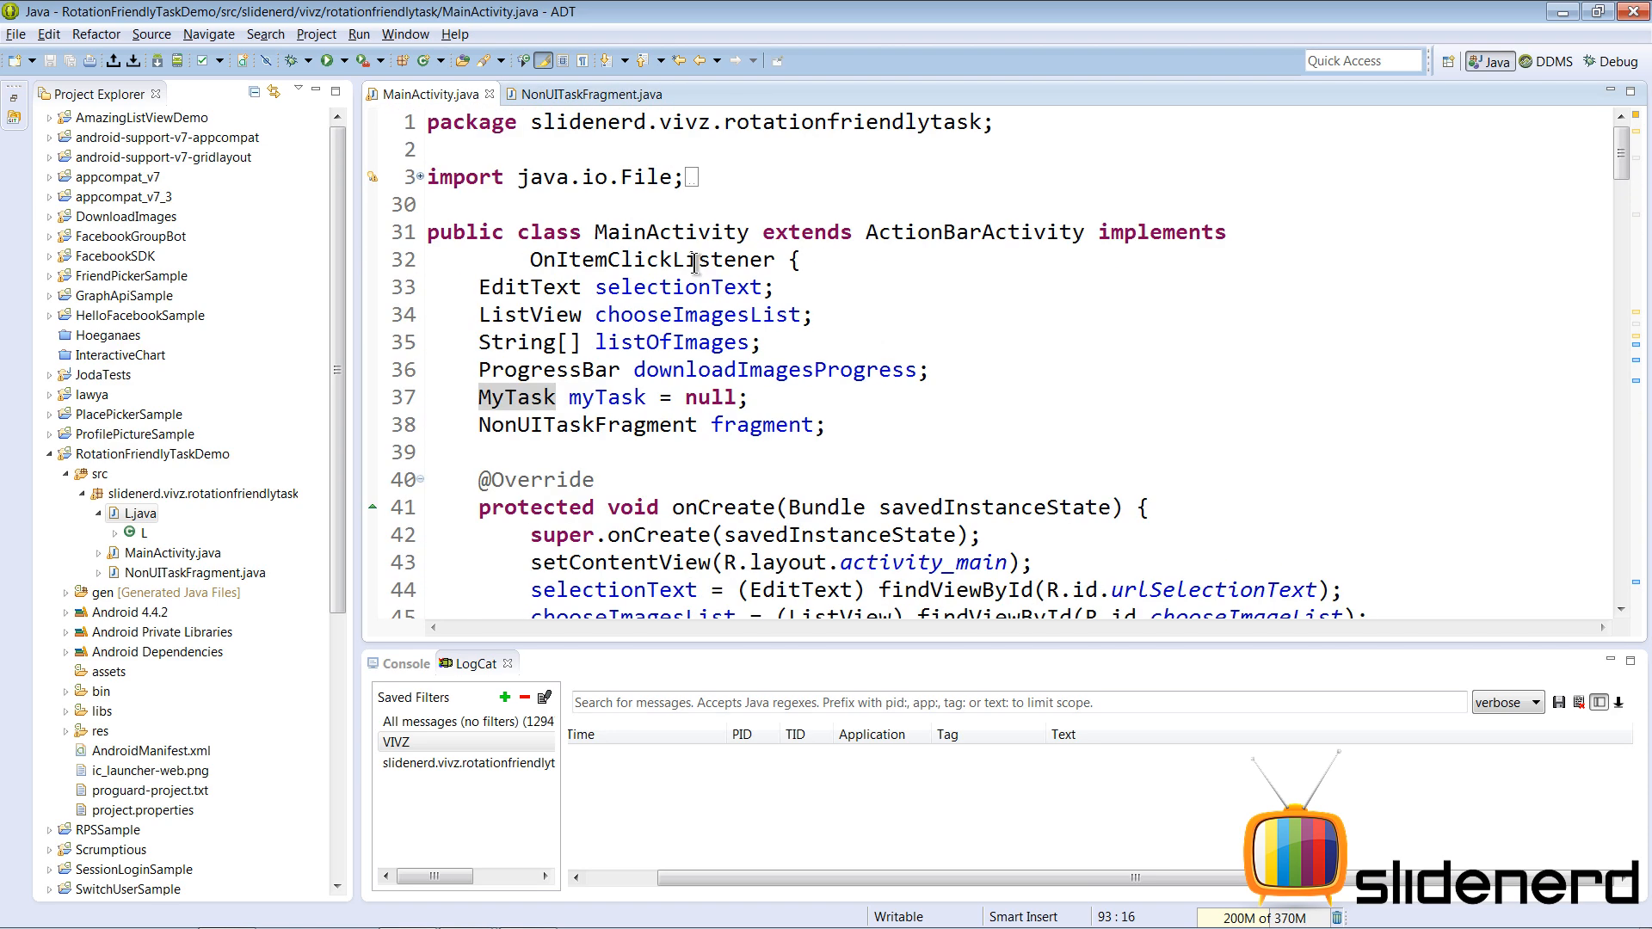
- In onCreate, add an if (savedInstanceState == null) branch for first launch
{"action": "double_click", "coordinate": [670, 232]}
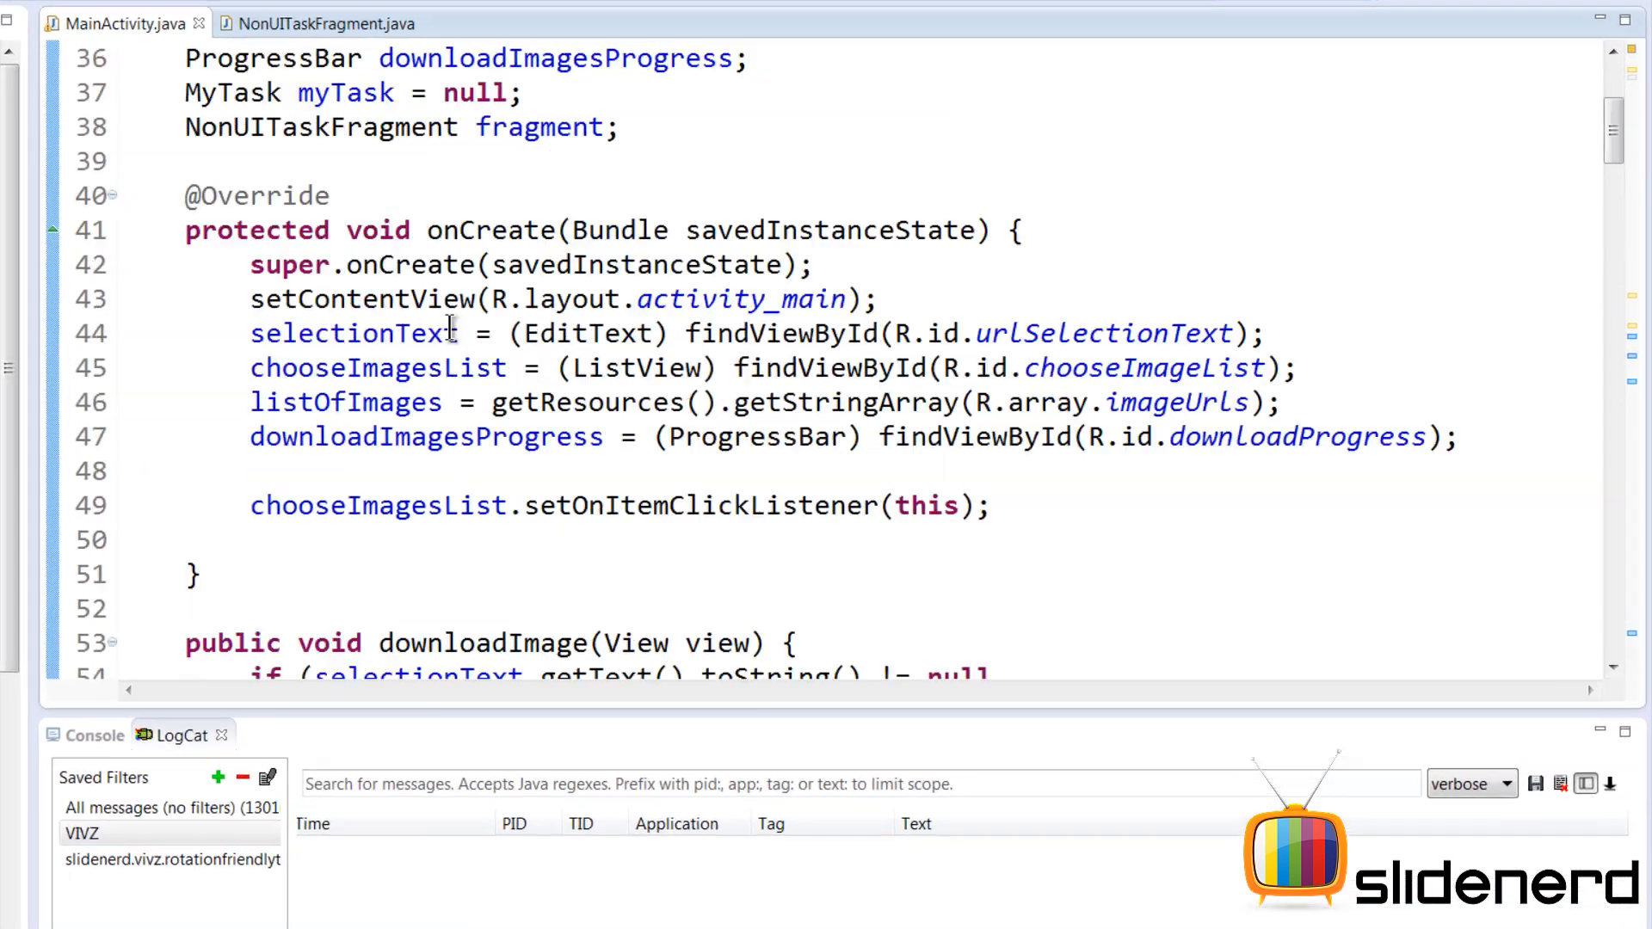
{"action": "double_click", "coordinate": [494, 229]}
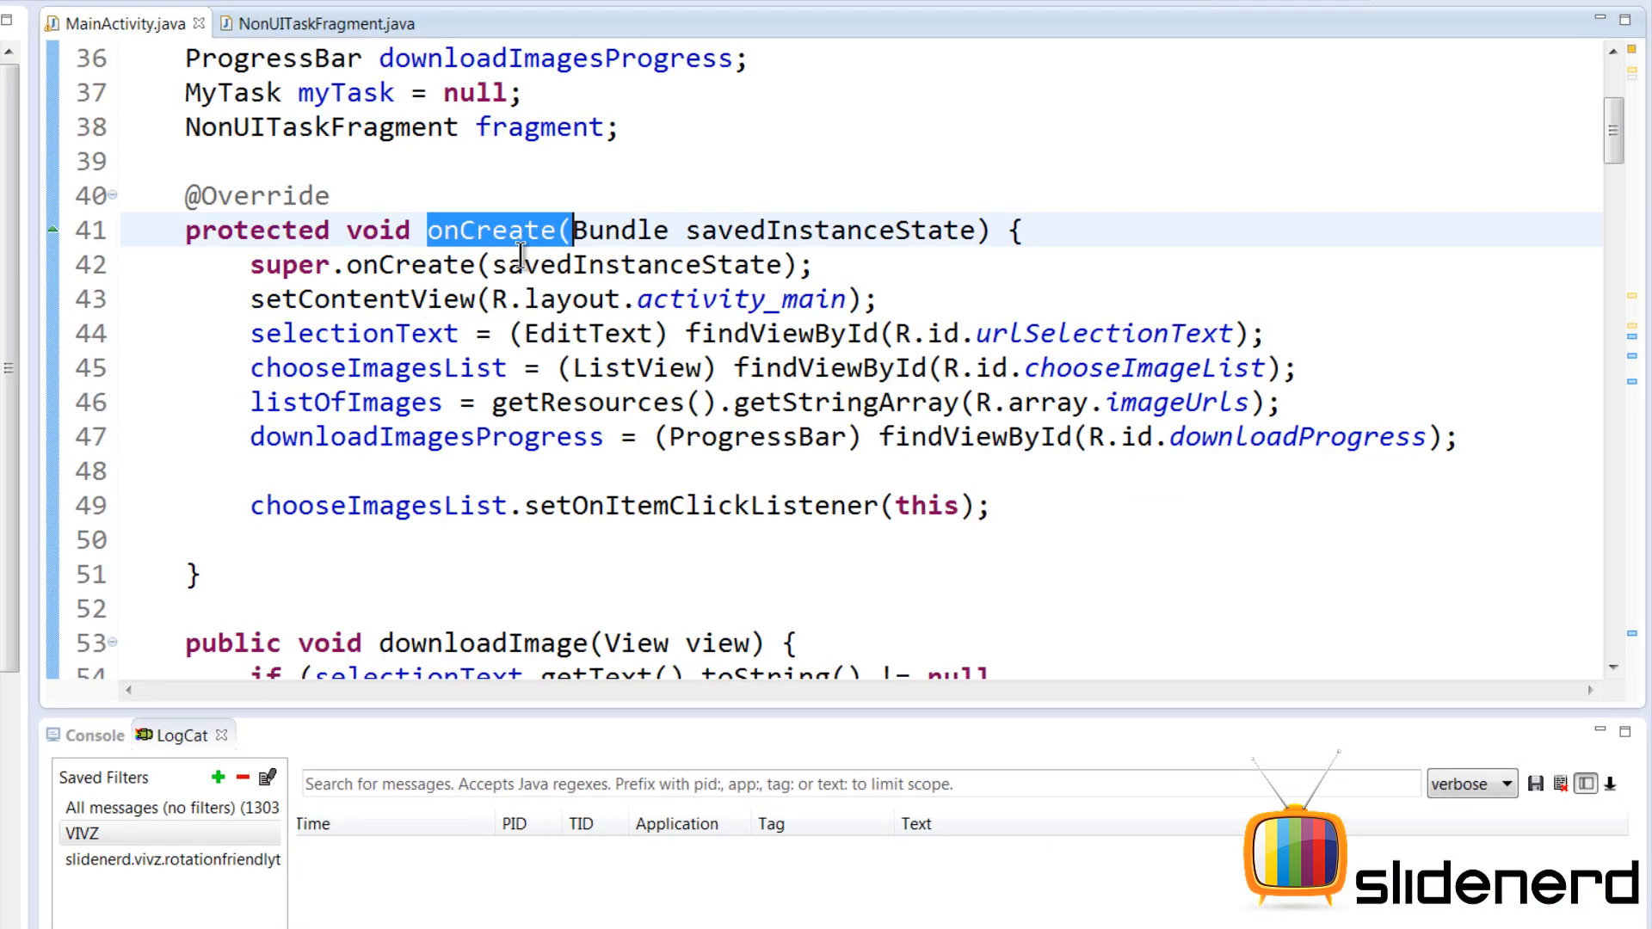
{"action": "scroll", "scroll_direction": "down", "scroll_amount": 3}
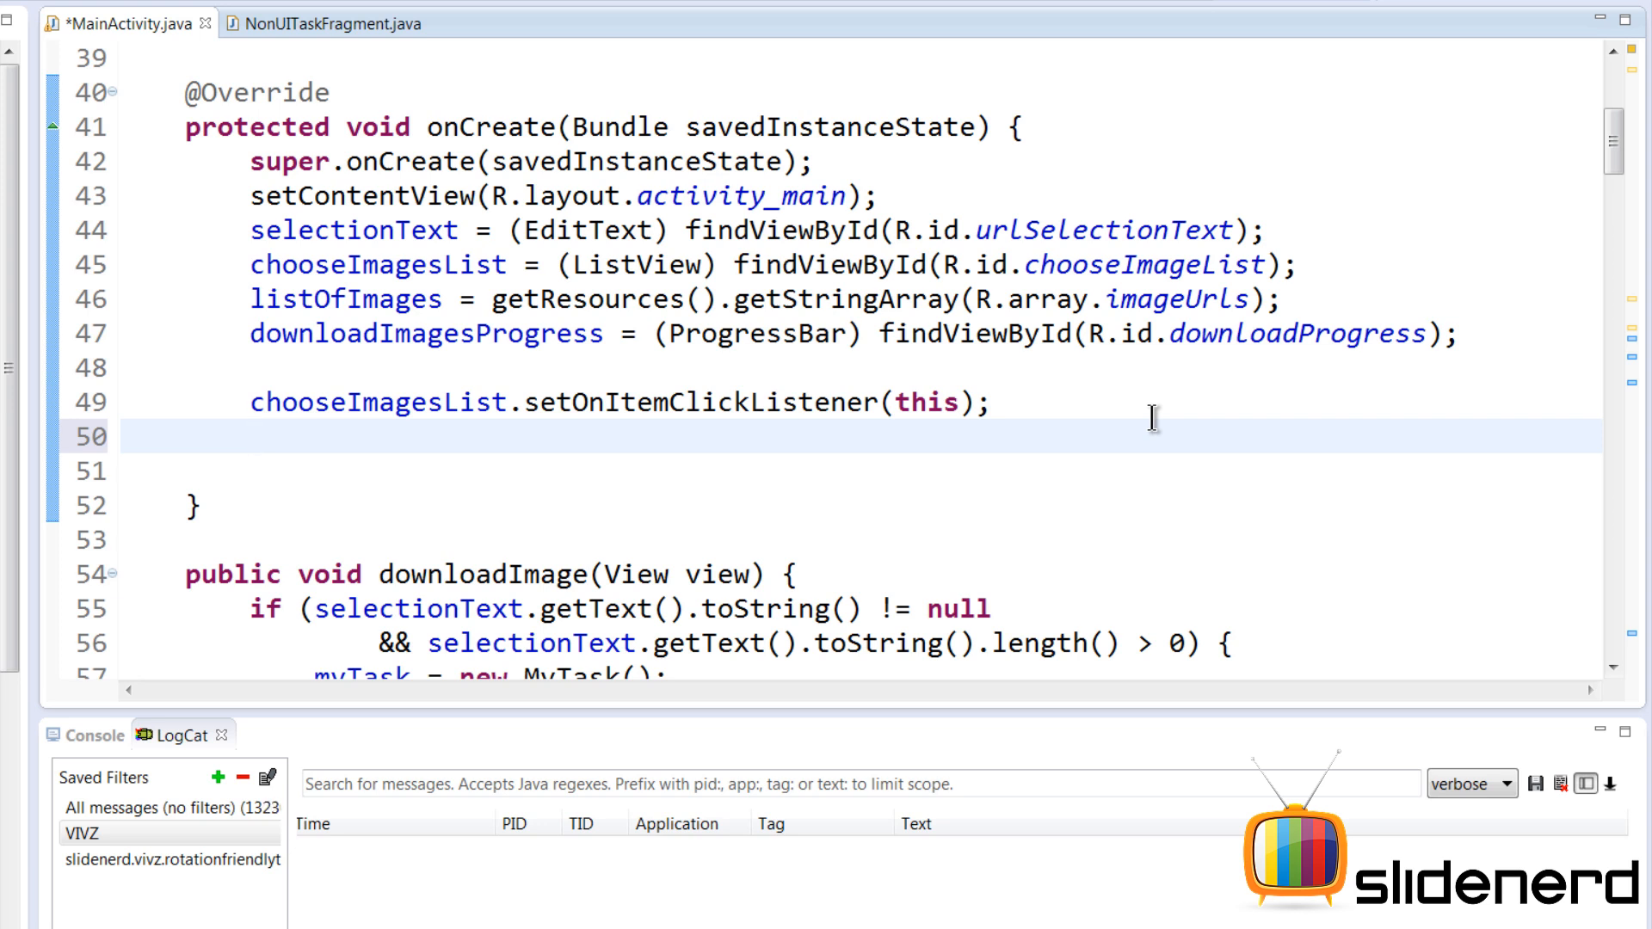
{"action": "type", "text": "if"}
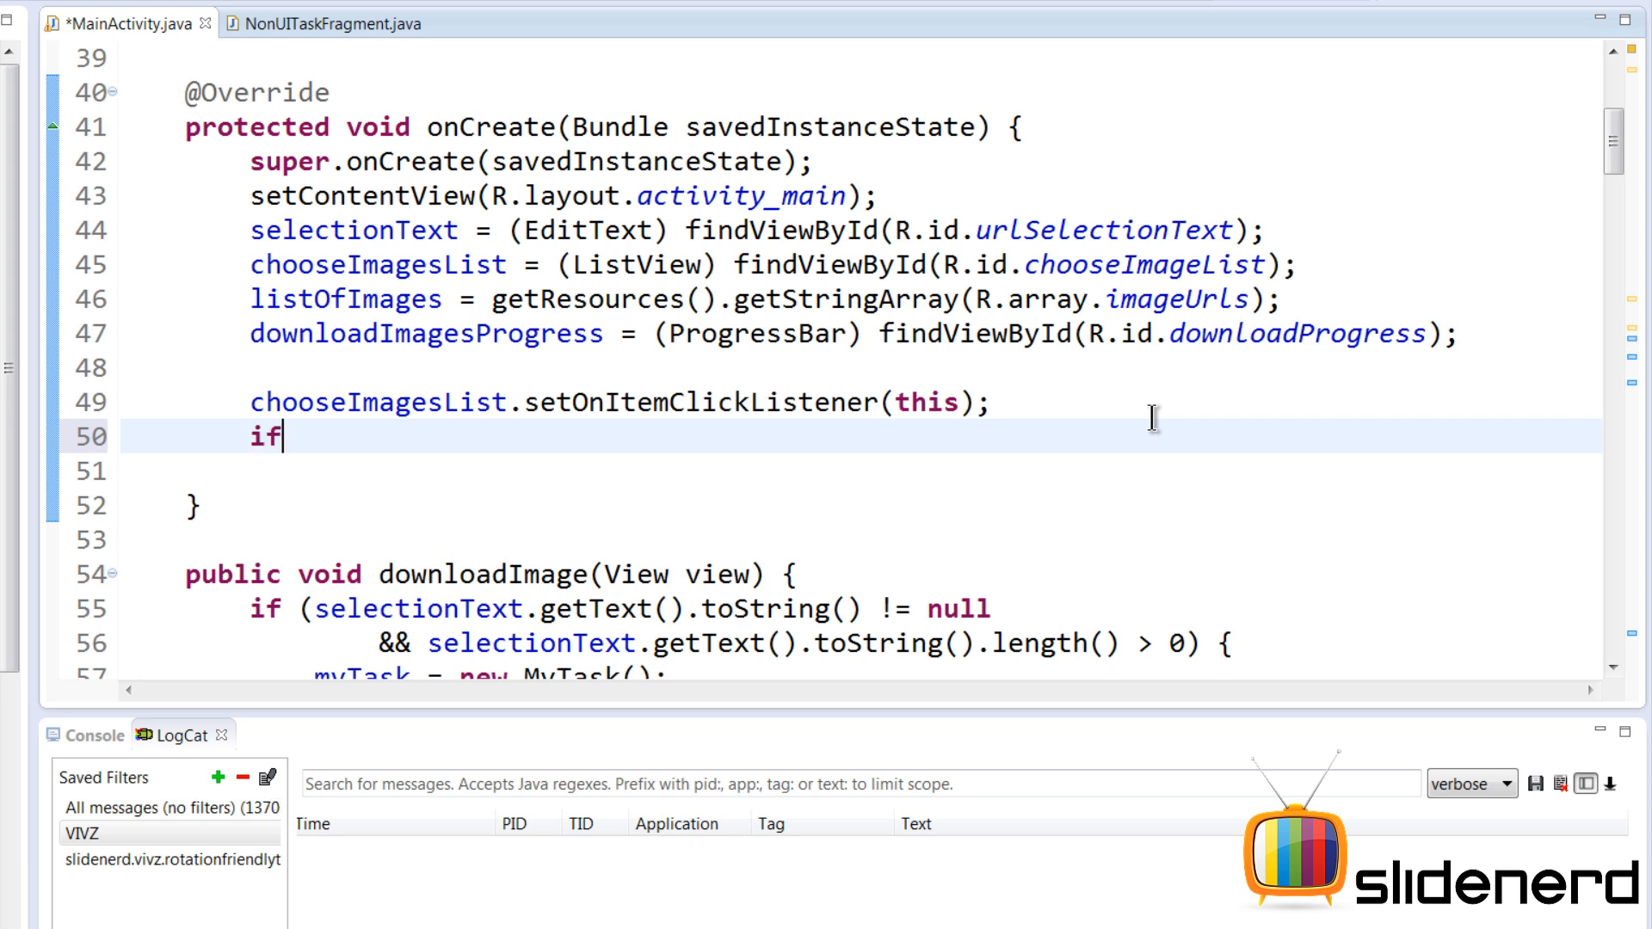
{"action": "type", "text": "(savedInstanceState="}
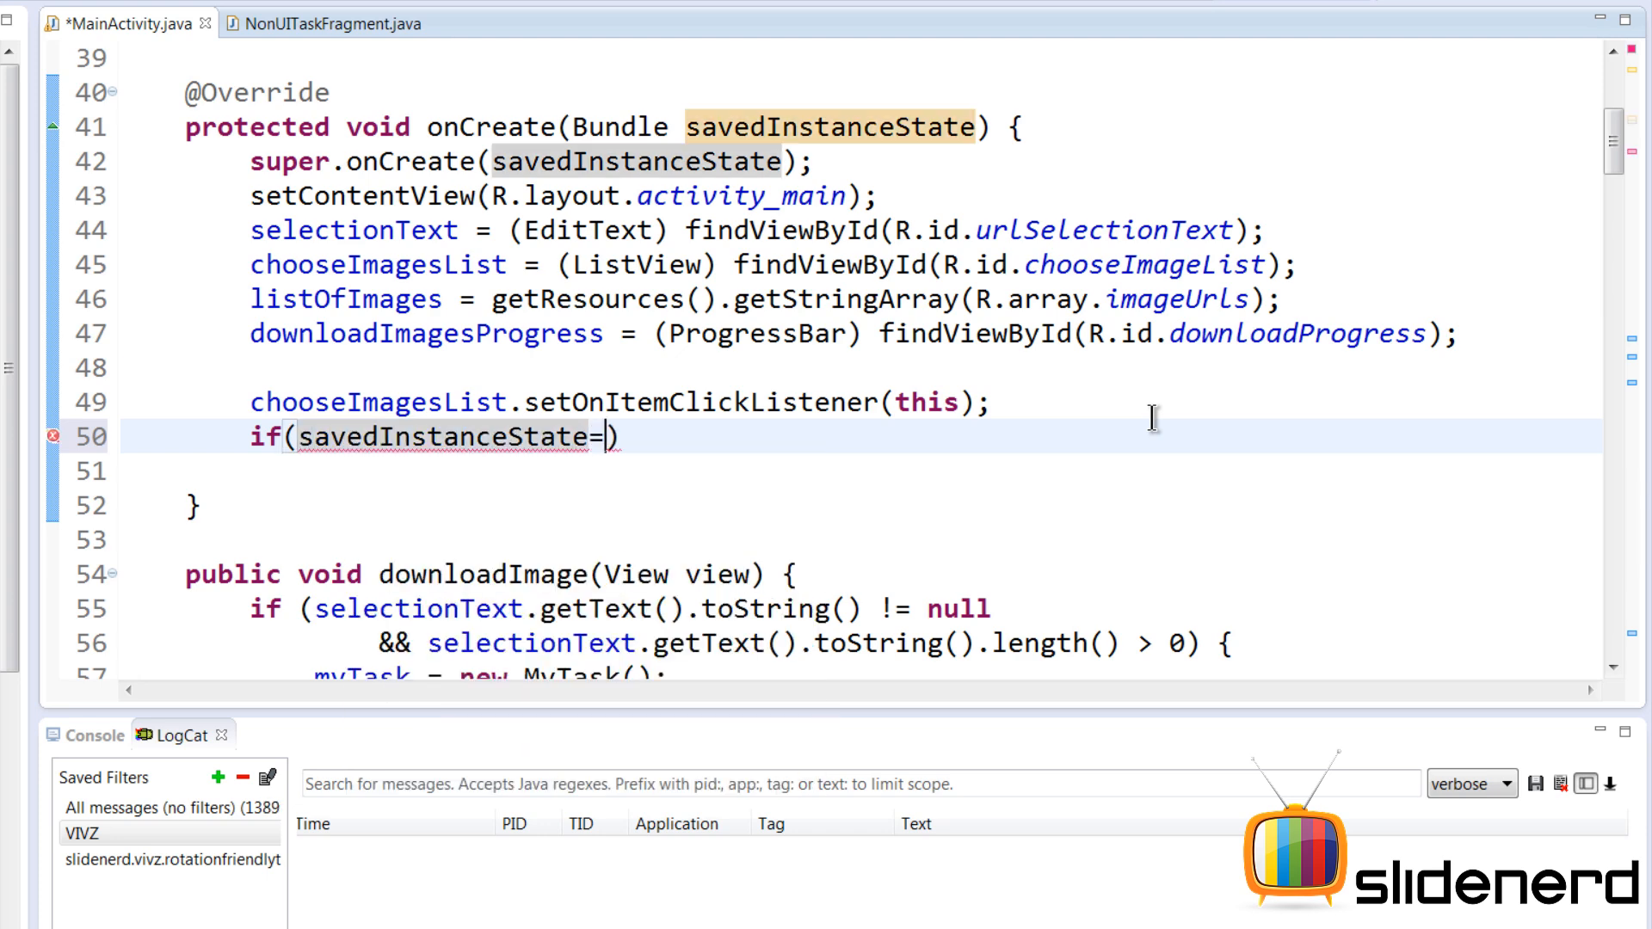
{"action": "type", "text": "=null"}
{"action": "type", "text": "else"}
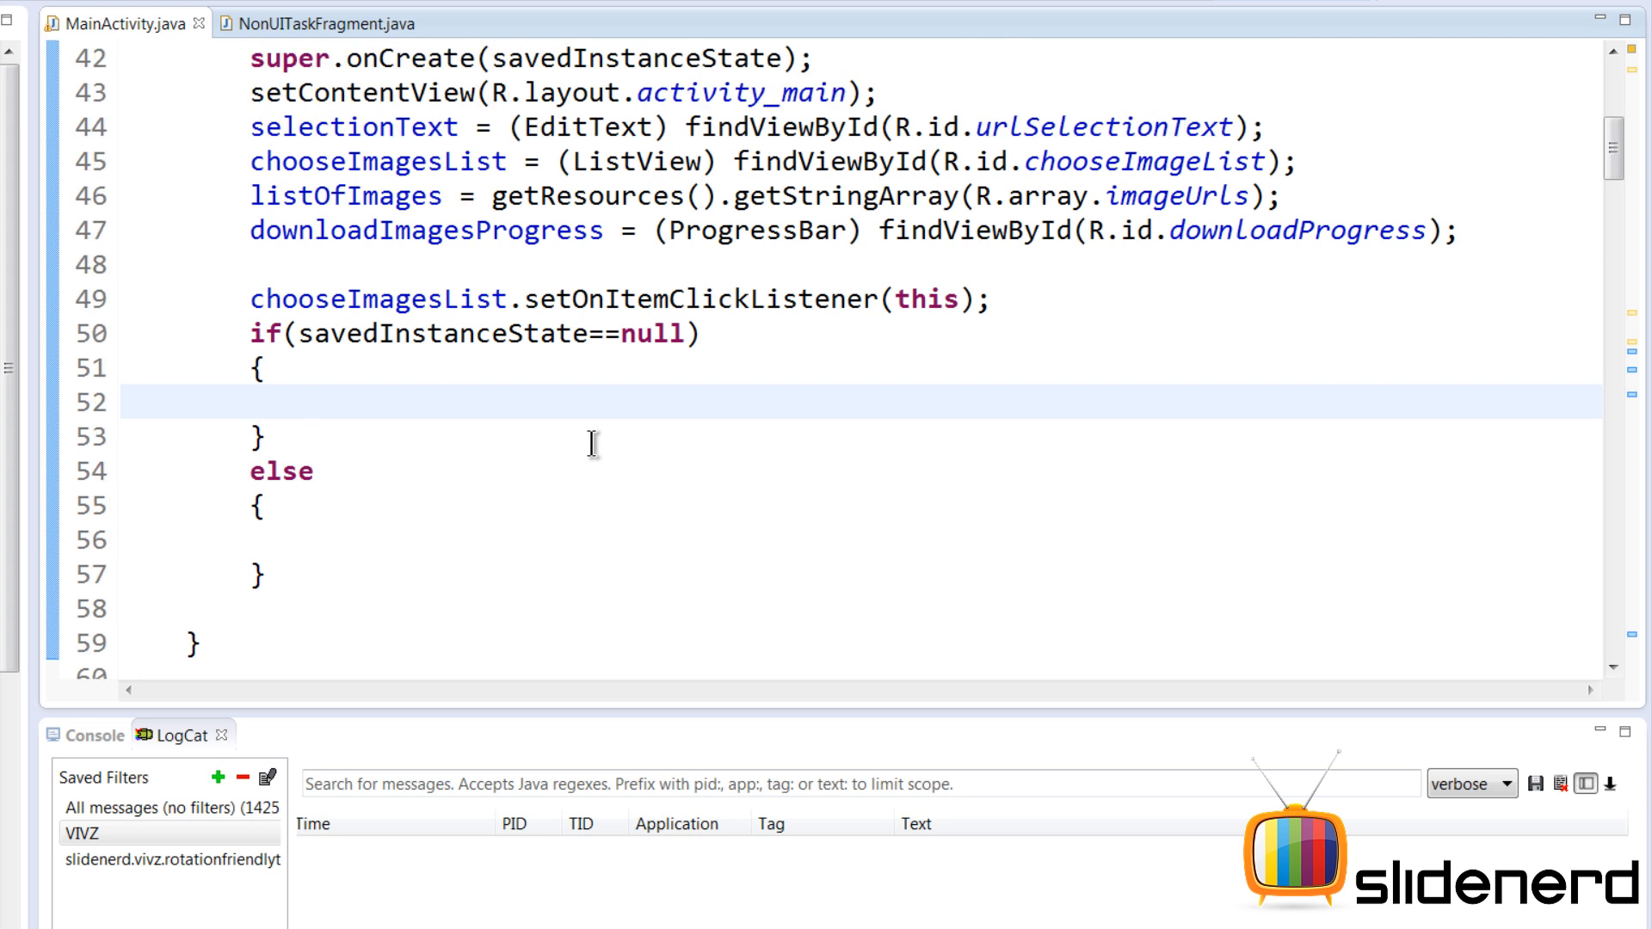
{"action": "left_click", "coordinate": [313, 401]}
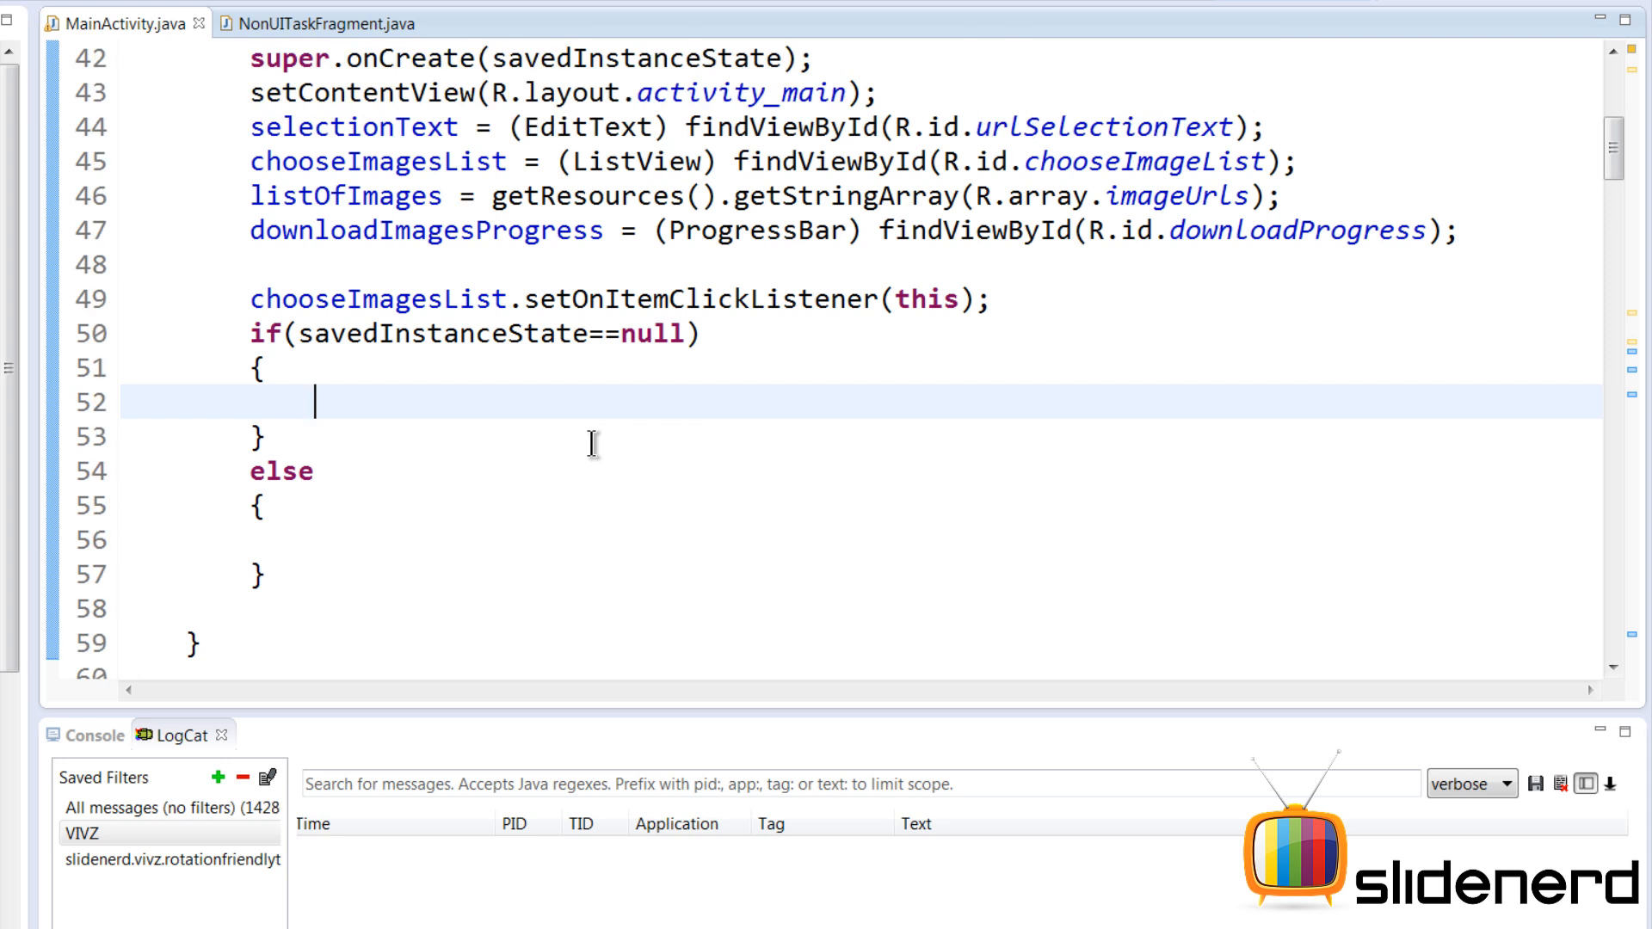
- Create a new NonUITaskFragment and add it via getSupportFragmentManager with tag "TaskFragment", then commit
{"action": "type", "text": "f"}
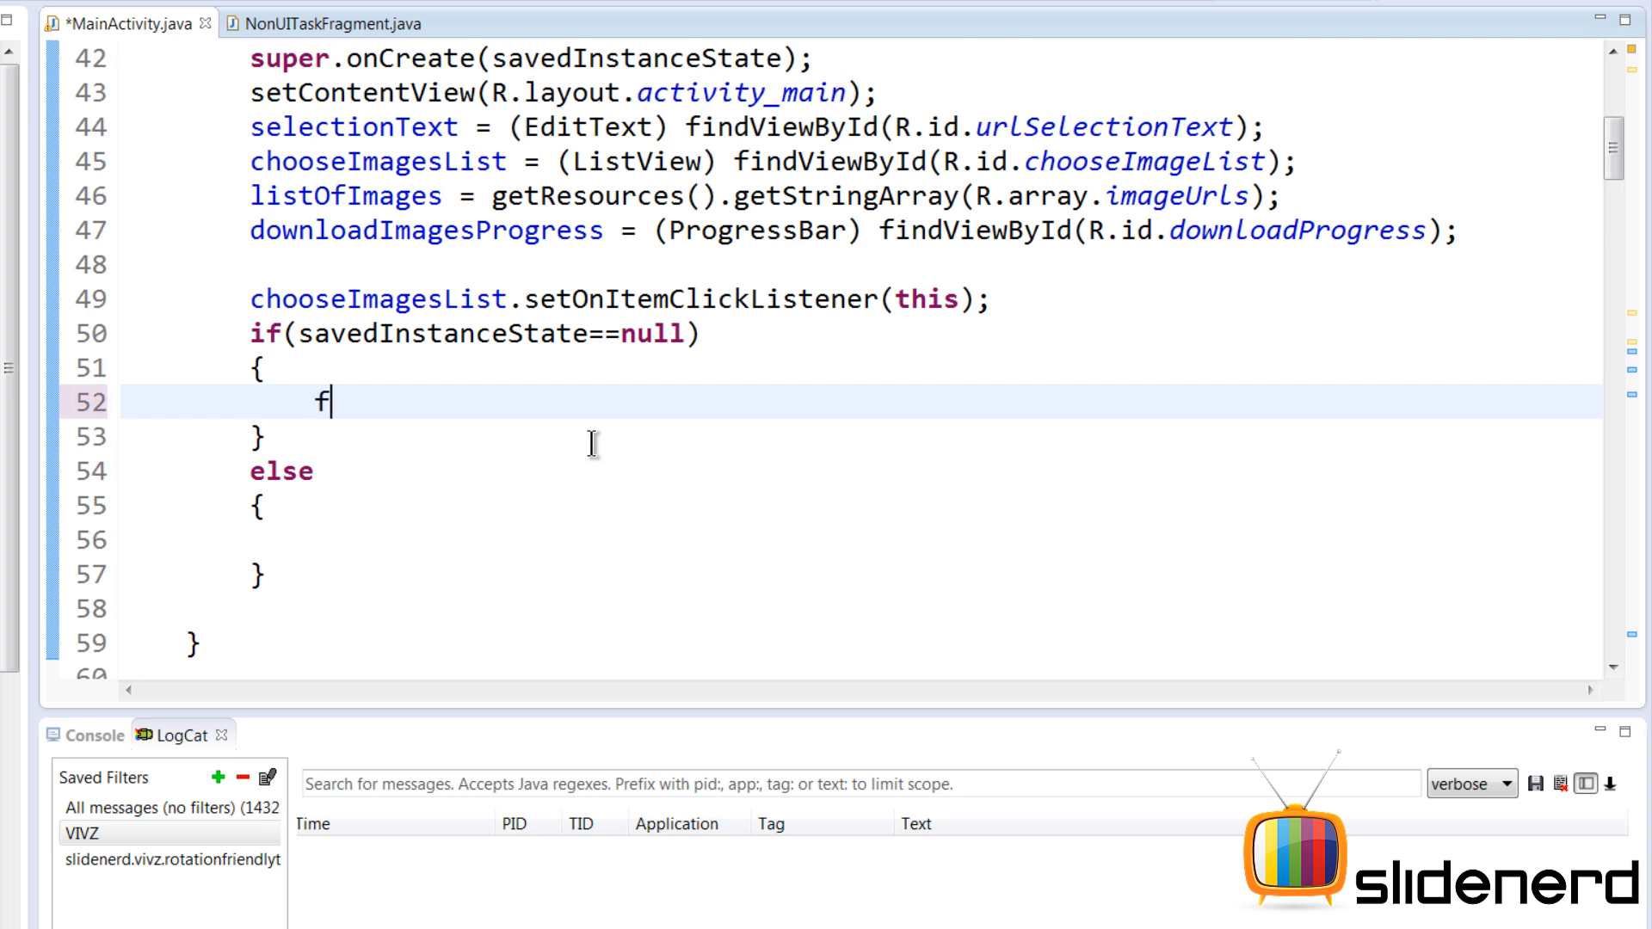
{"action": "type", "text": "ragment"}
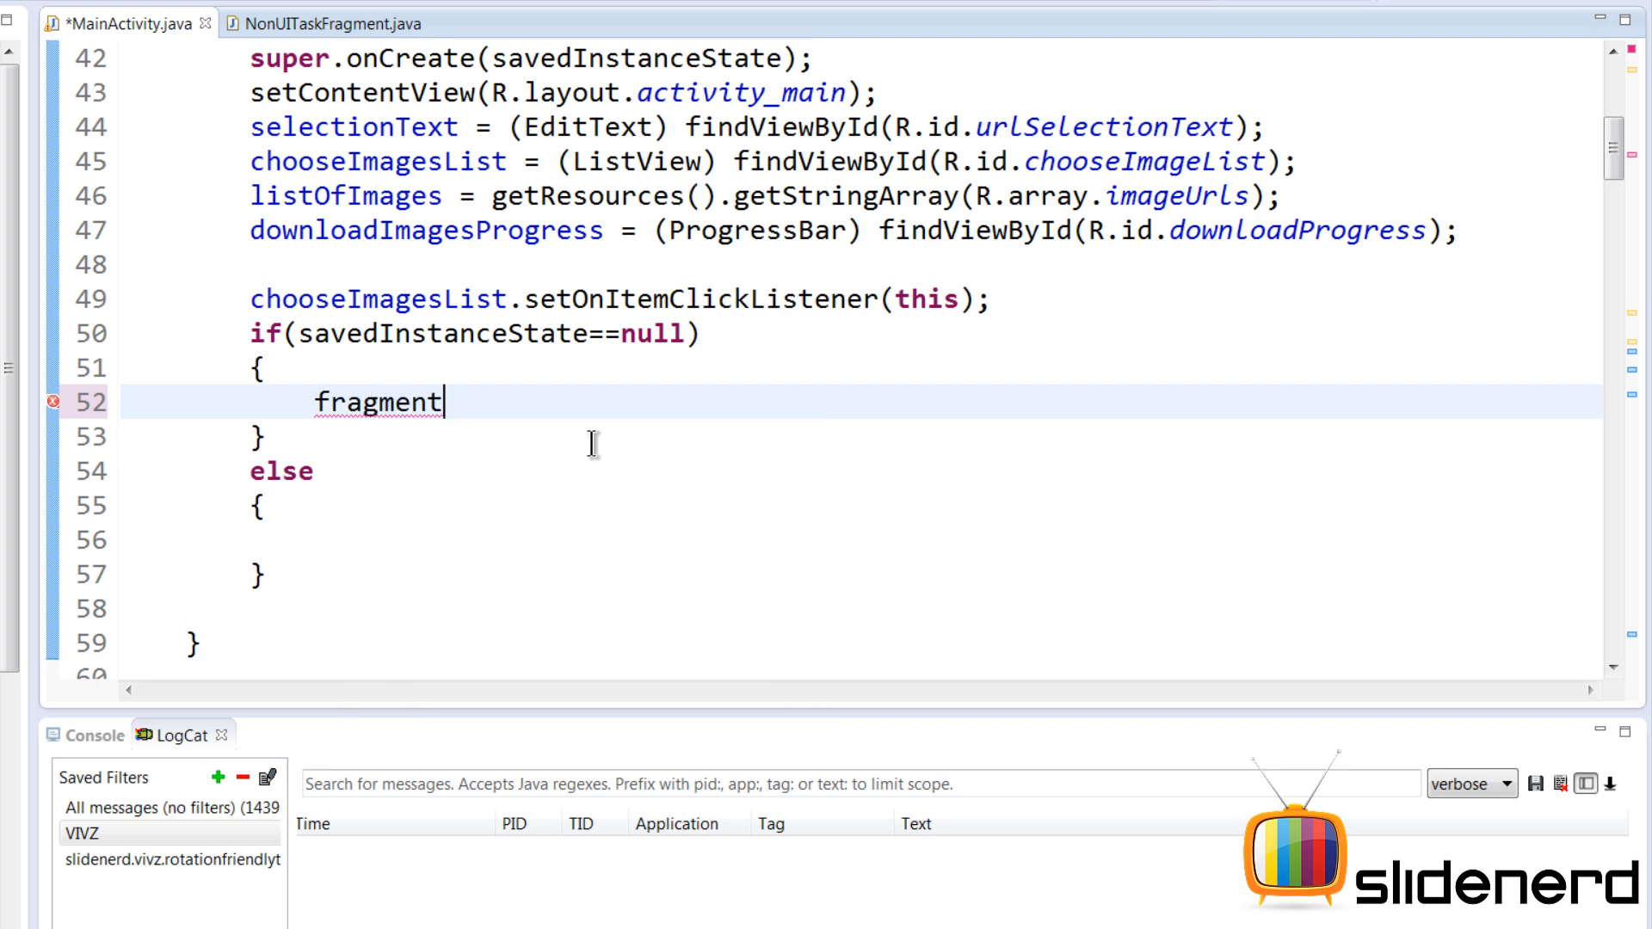
{"action": "type", "text": "=new NonUITaskFragment();"}
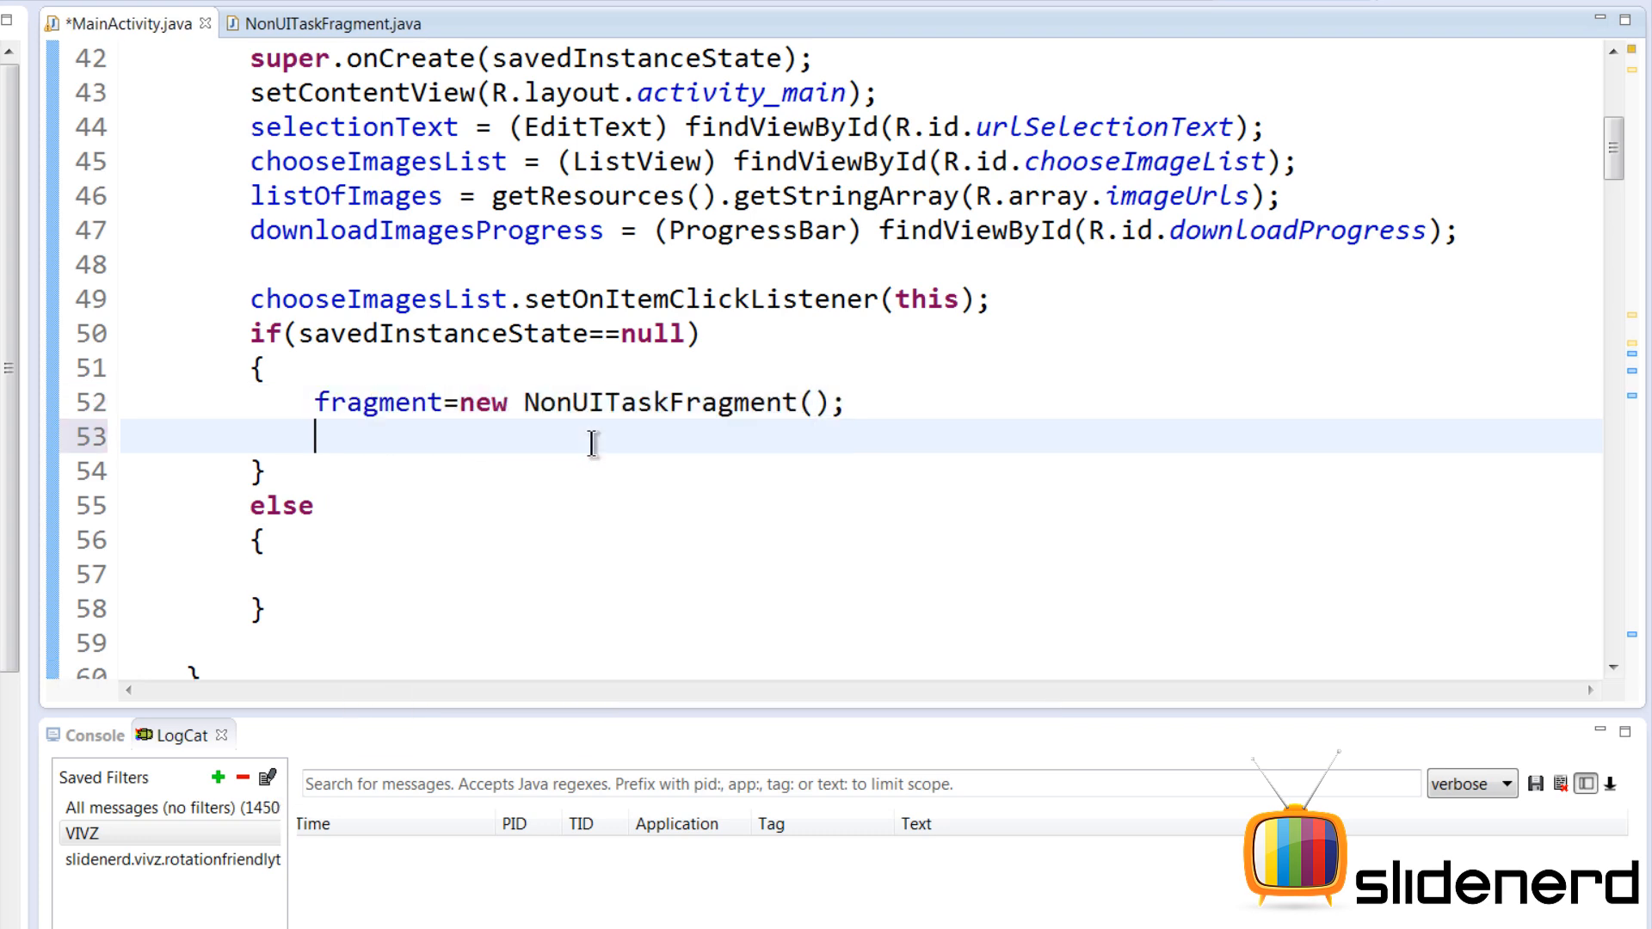
{"action": "type", "text": "getS"}
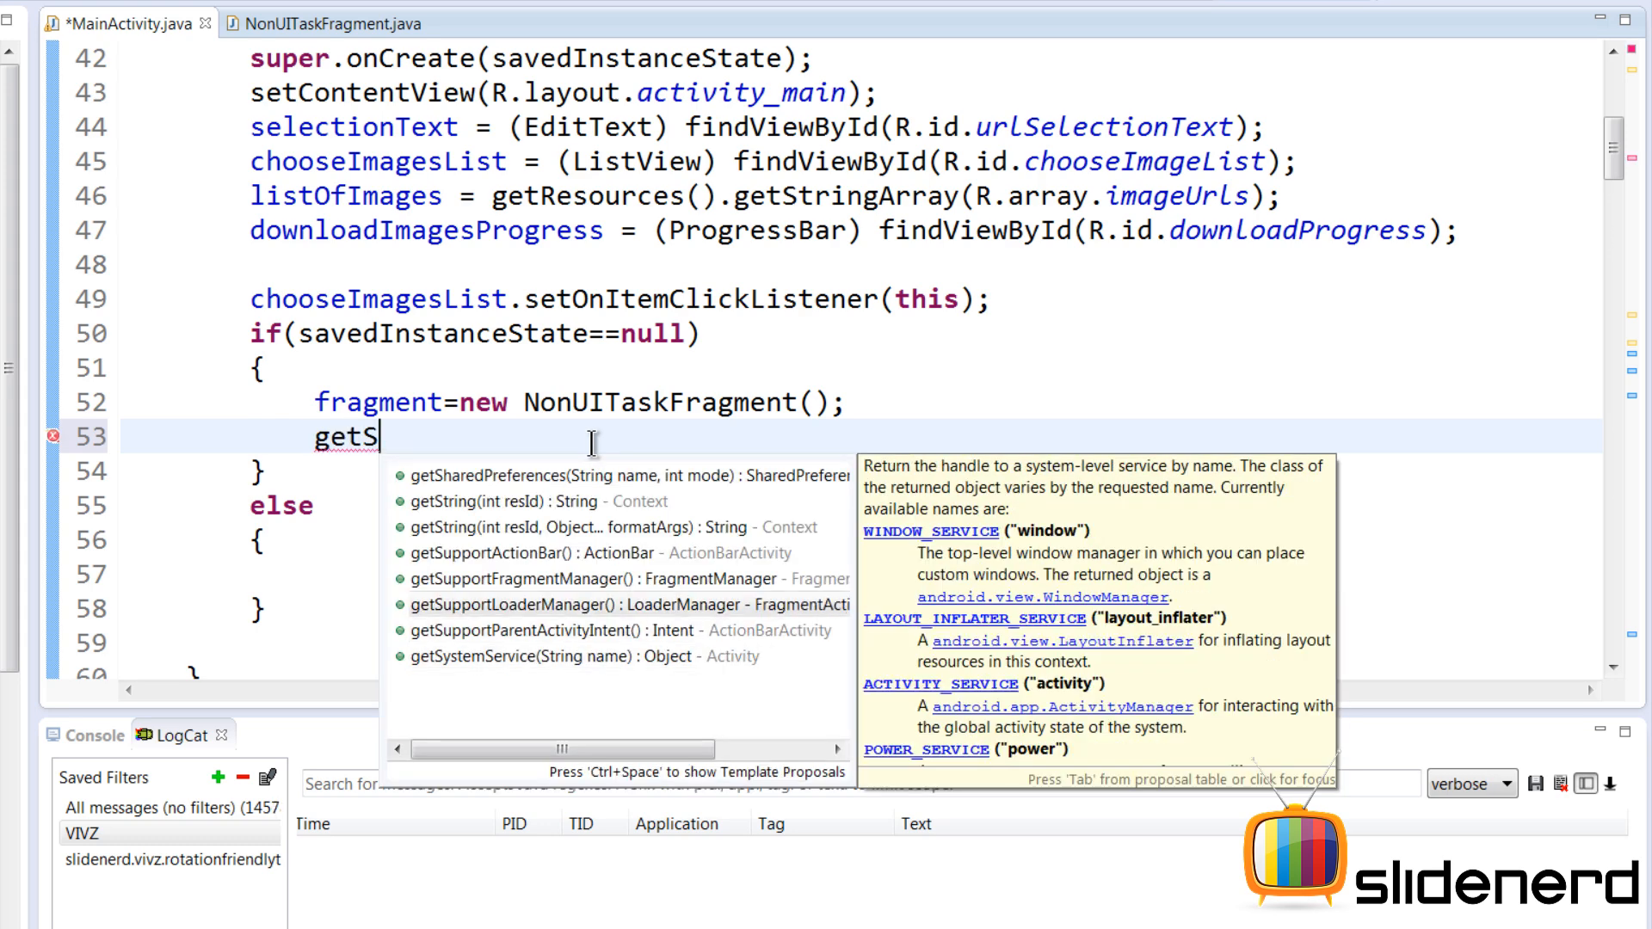
{"action": "type", "text": "upportFragmentManager().beginTransaction("}
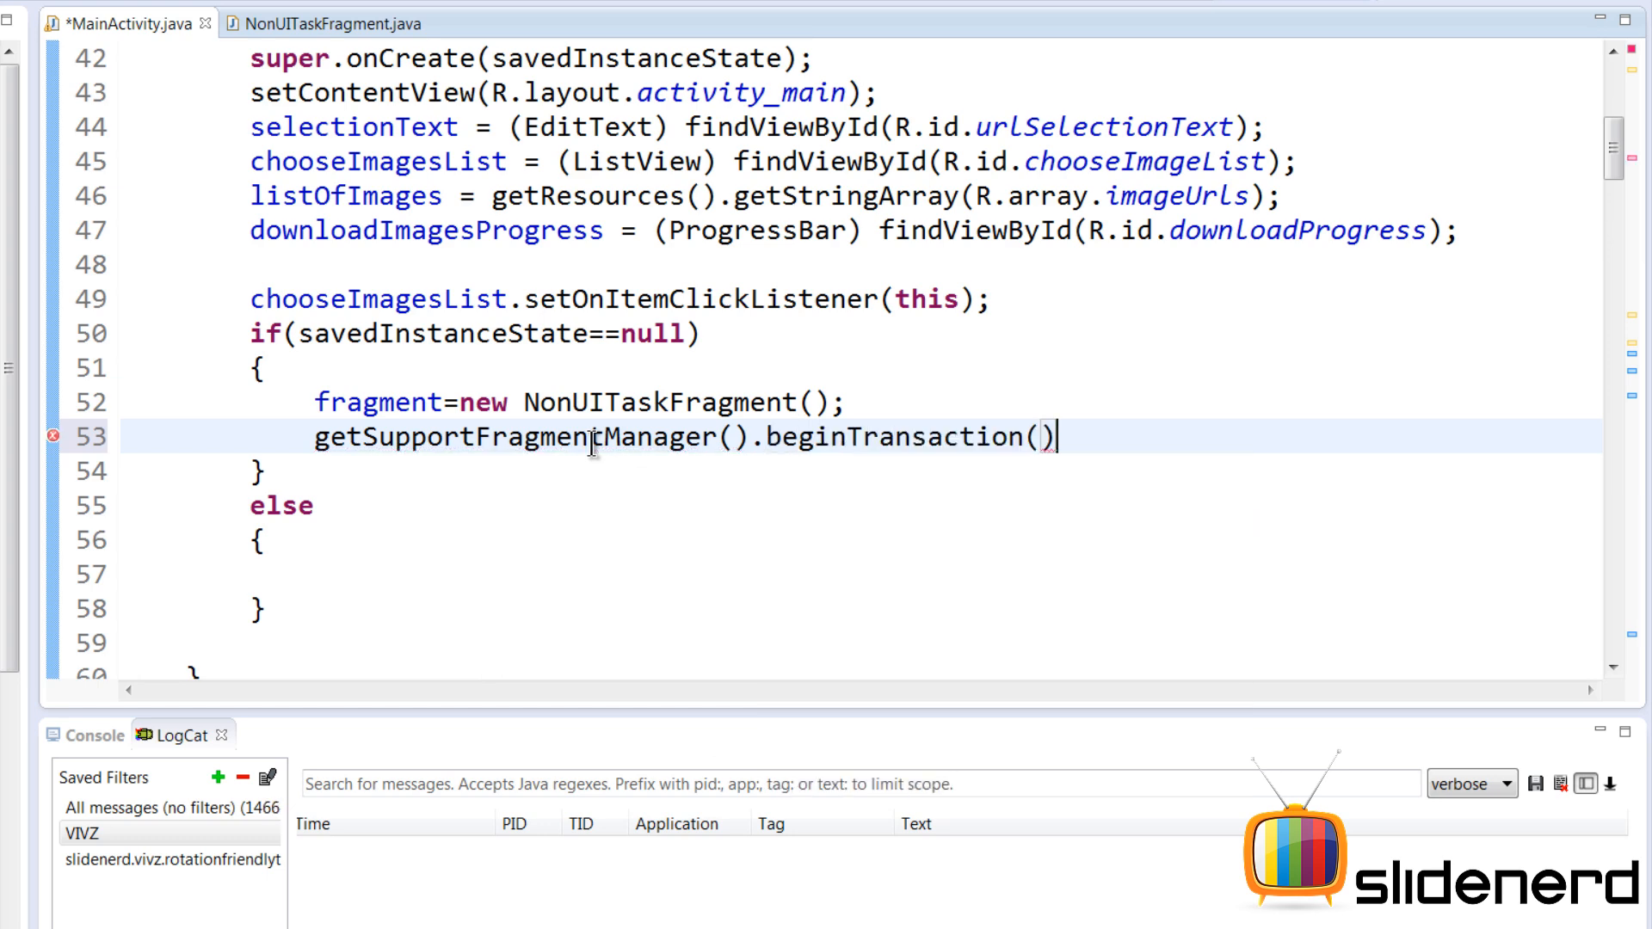
{"action": "type", "text": ".add(fragment, \""}
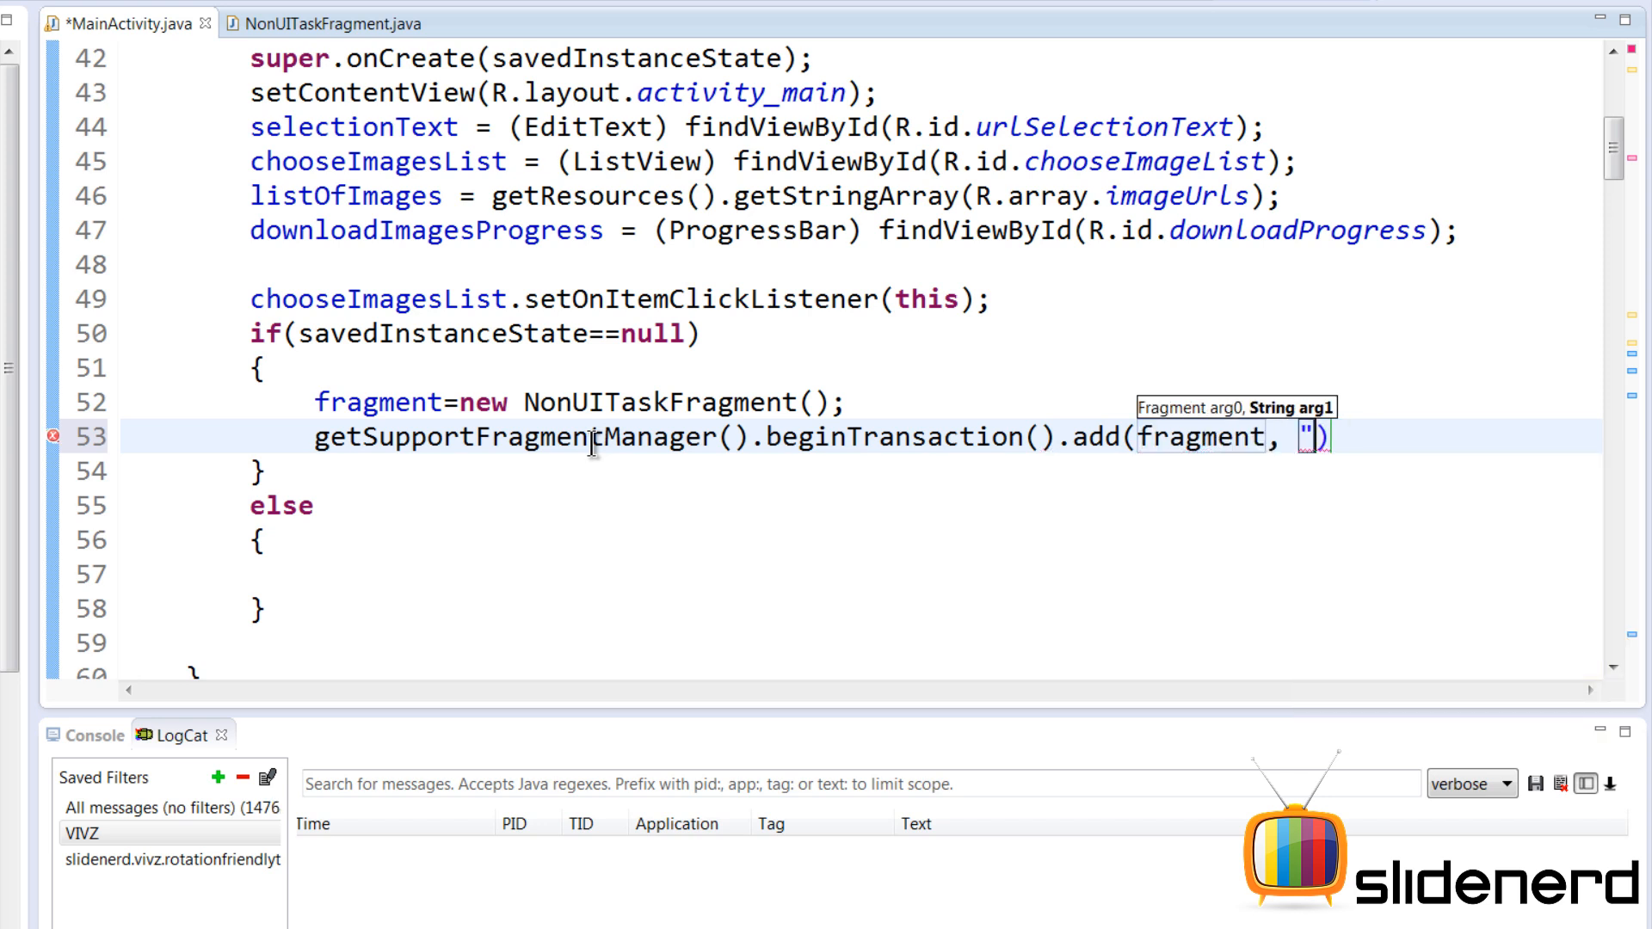
{"action": "type", "text": "TaskFrag"}
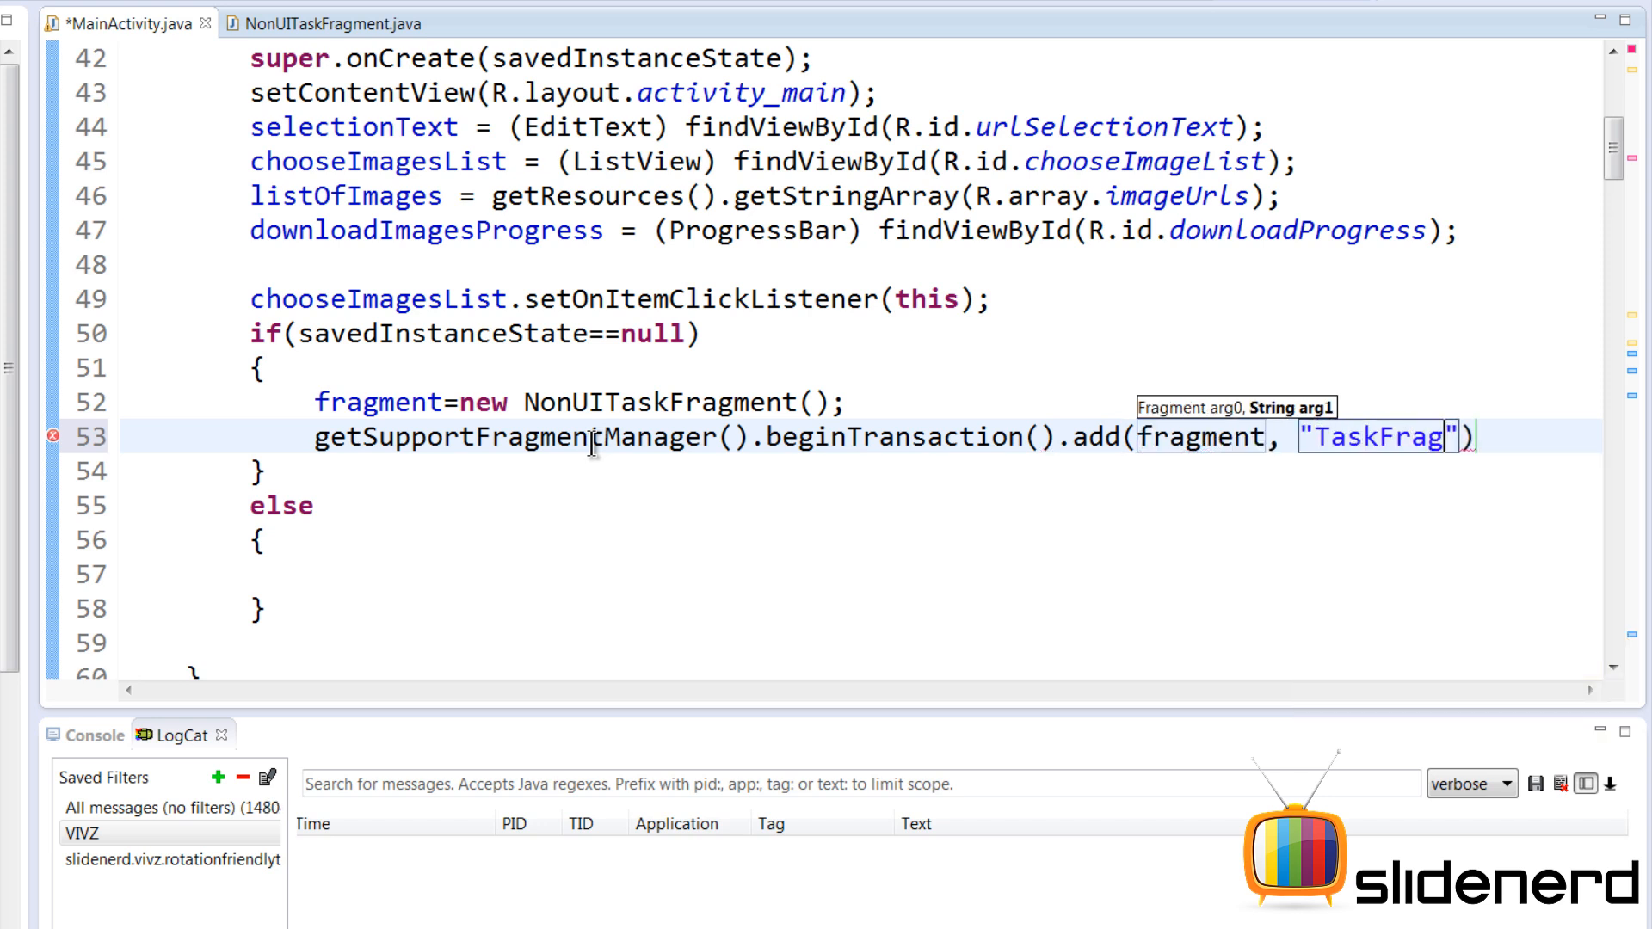
{"action": "type", "text": "ment"}
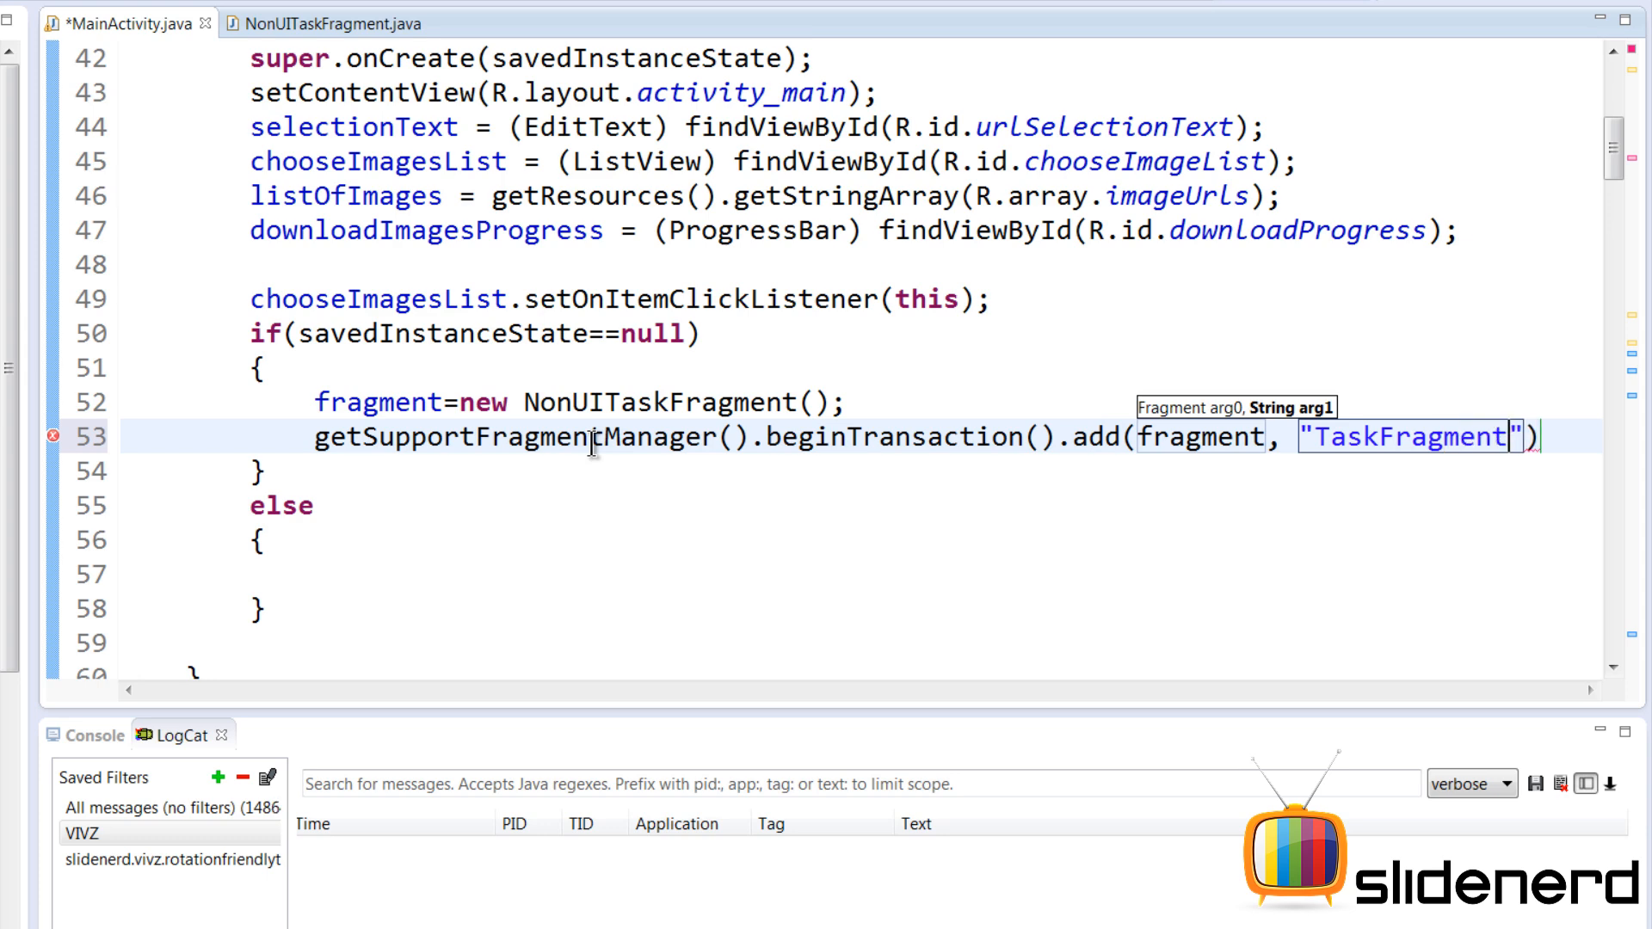
{"action": "type", "text": "."}
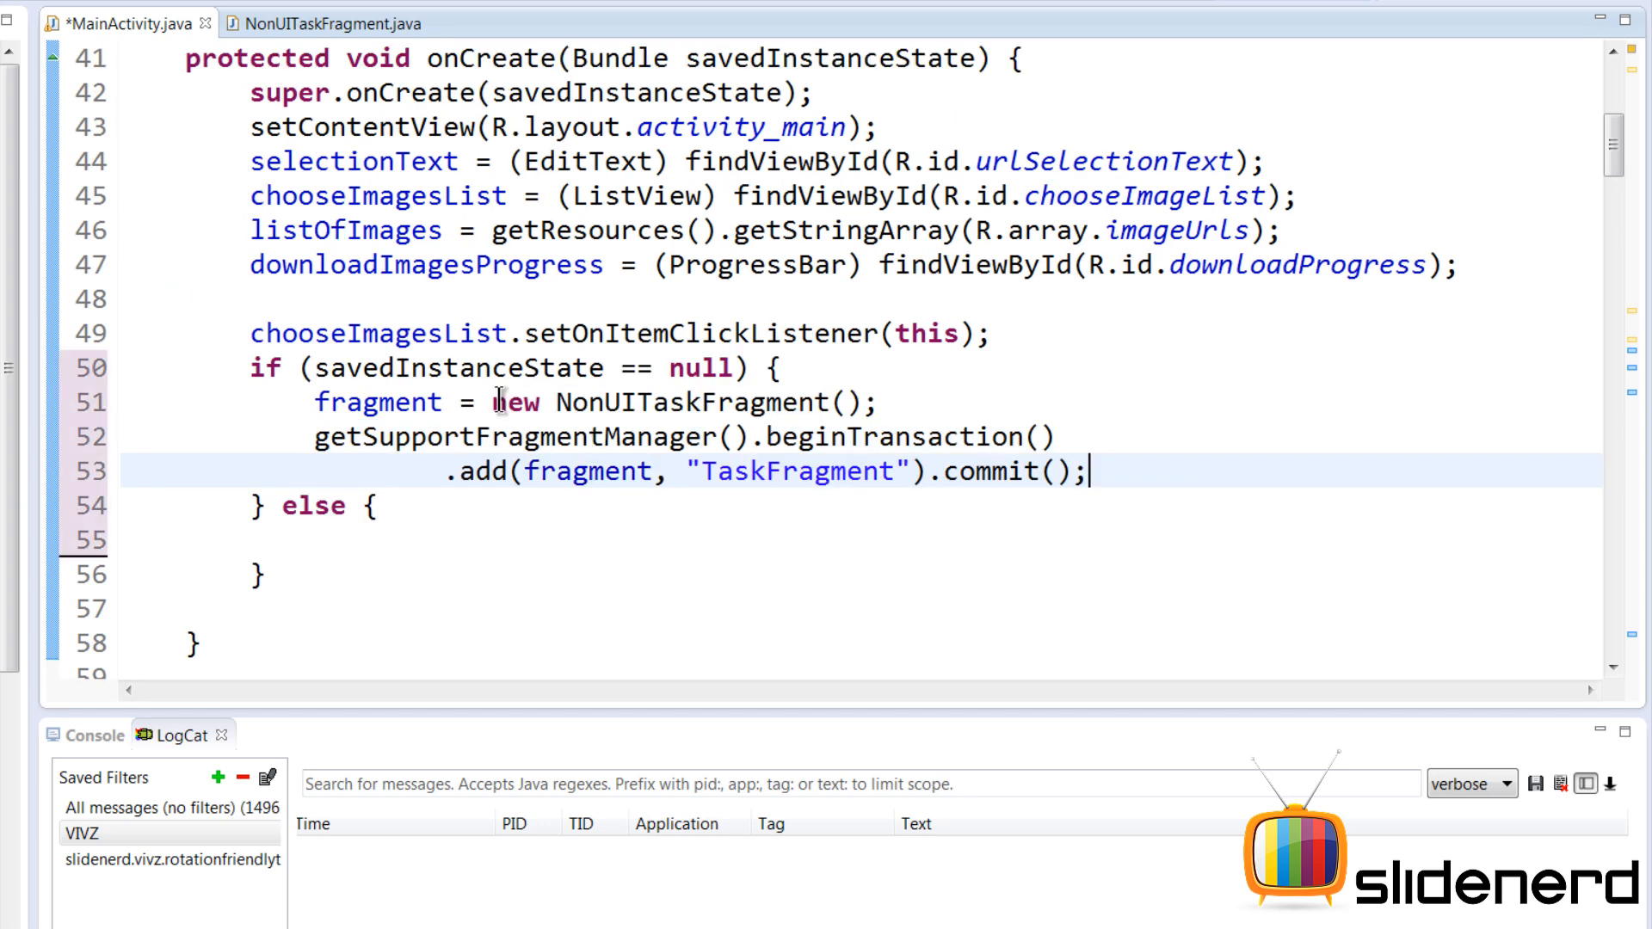
{"action": "left_click", "coordinate": [606, 402]}
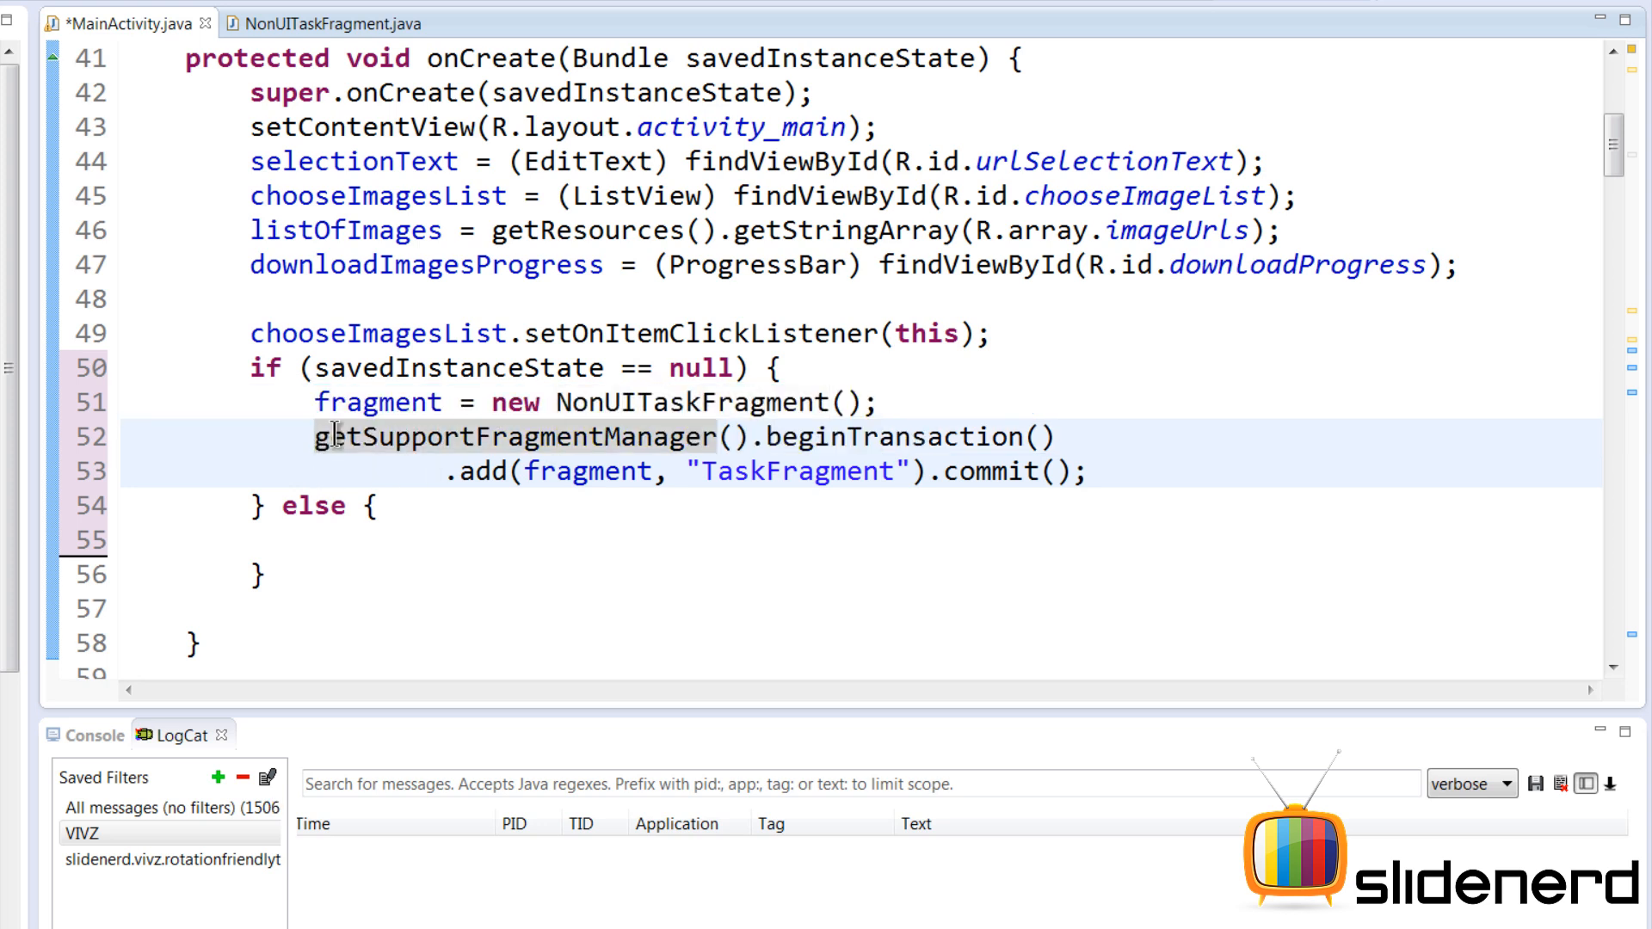
{"action": "left_click", "coordinate": [616, 539]}
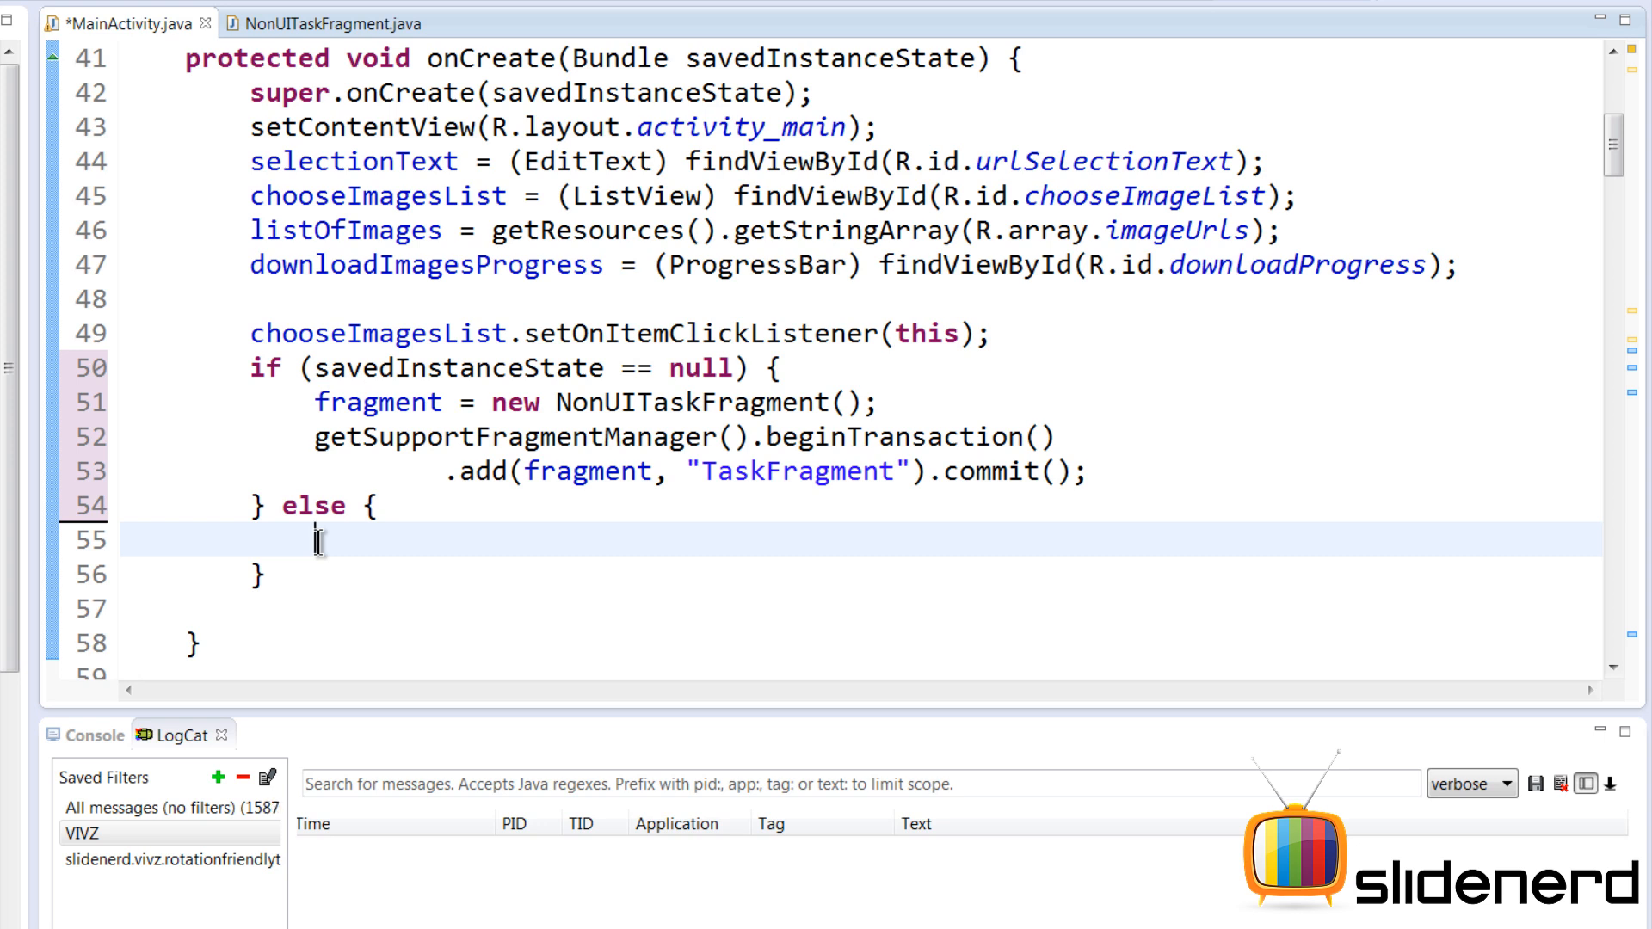
- In the else branch, assign fragment = (NonUITaskFragment) findFragmentByTag("TaskFragment") and save MainActivity
{"action": "type", "text": "Fra"}
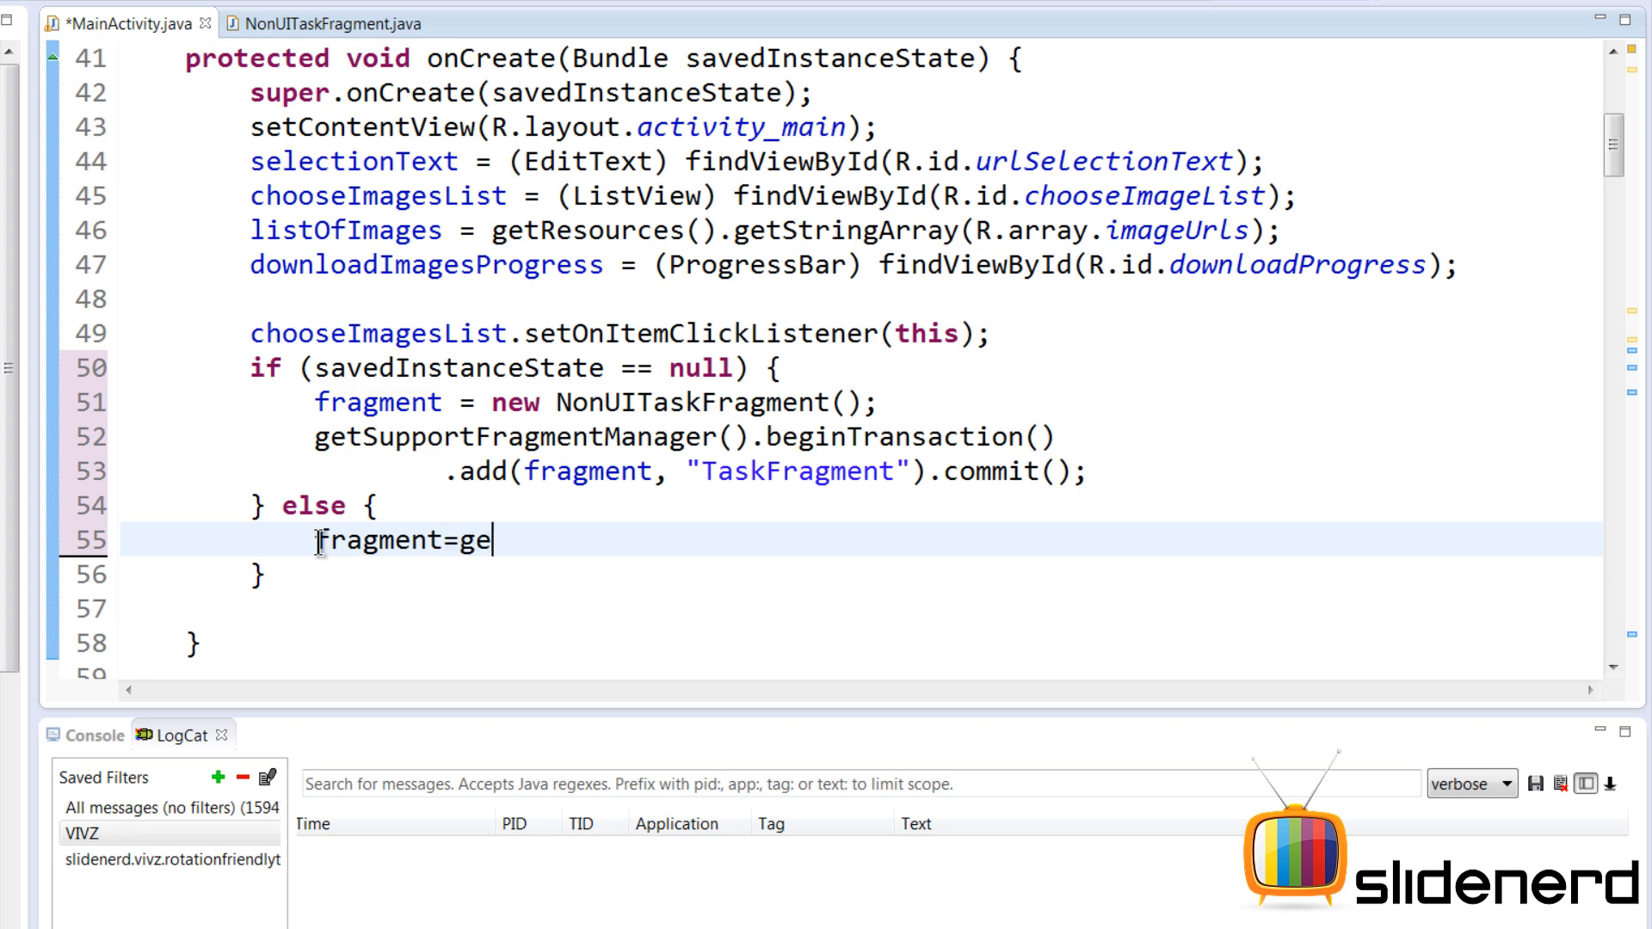
{"action": "type", "text": "SupportFragmentManager()."}
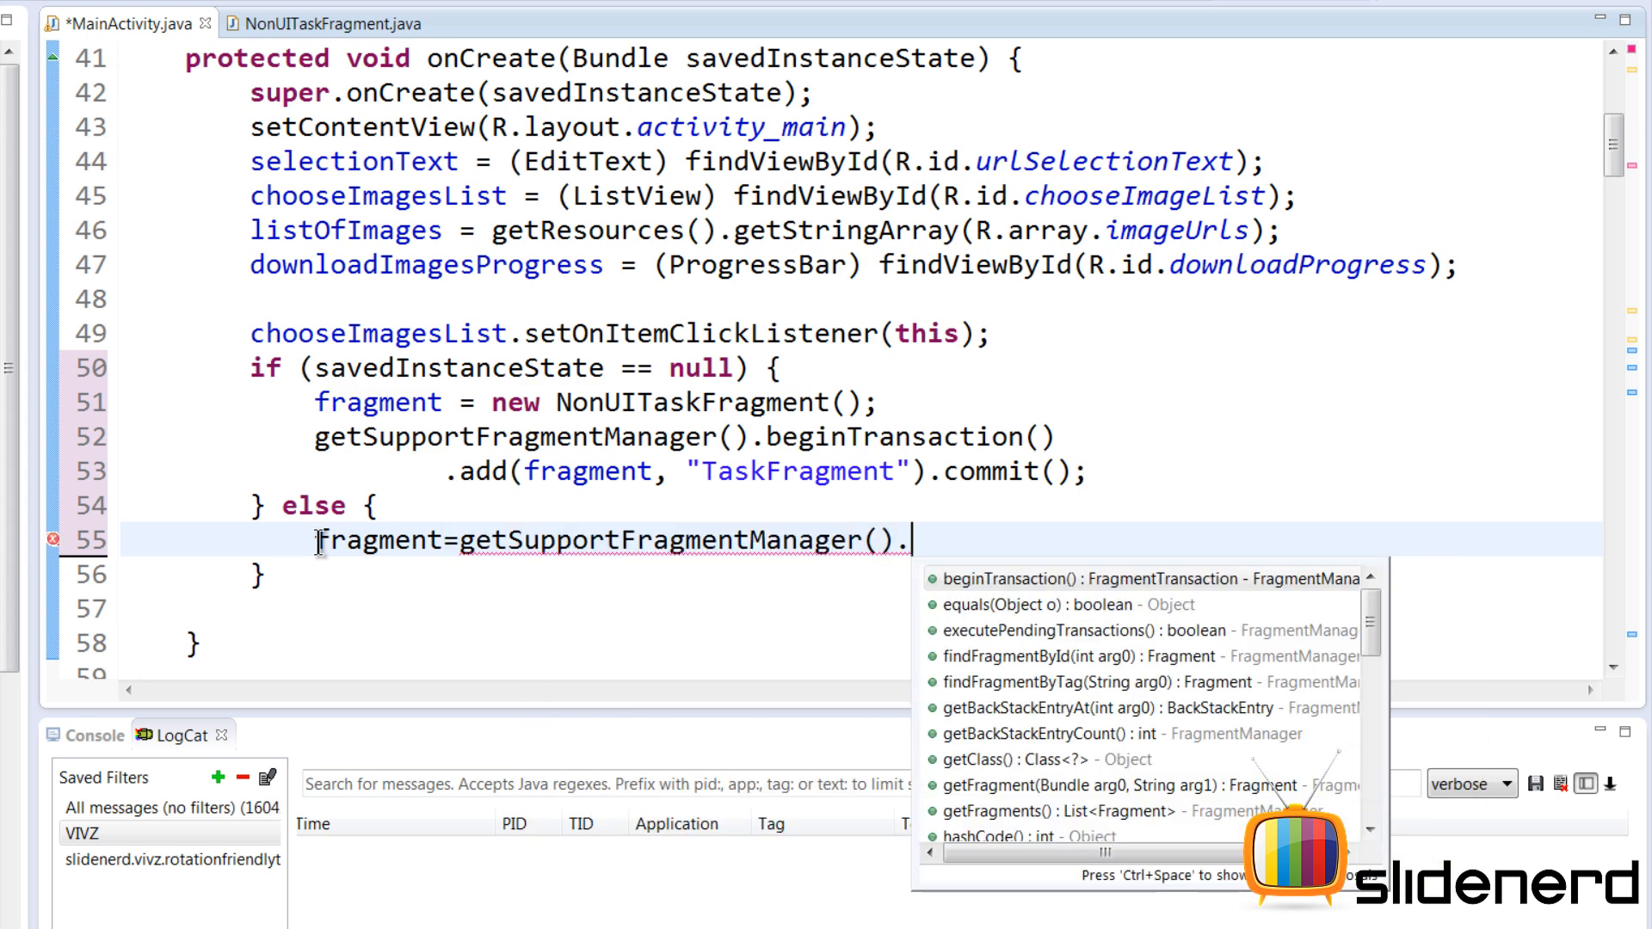
{"action": "type", "text": "findFragmentByTag(\""}
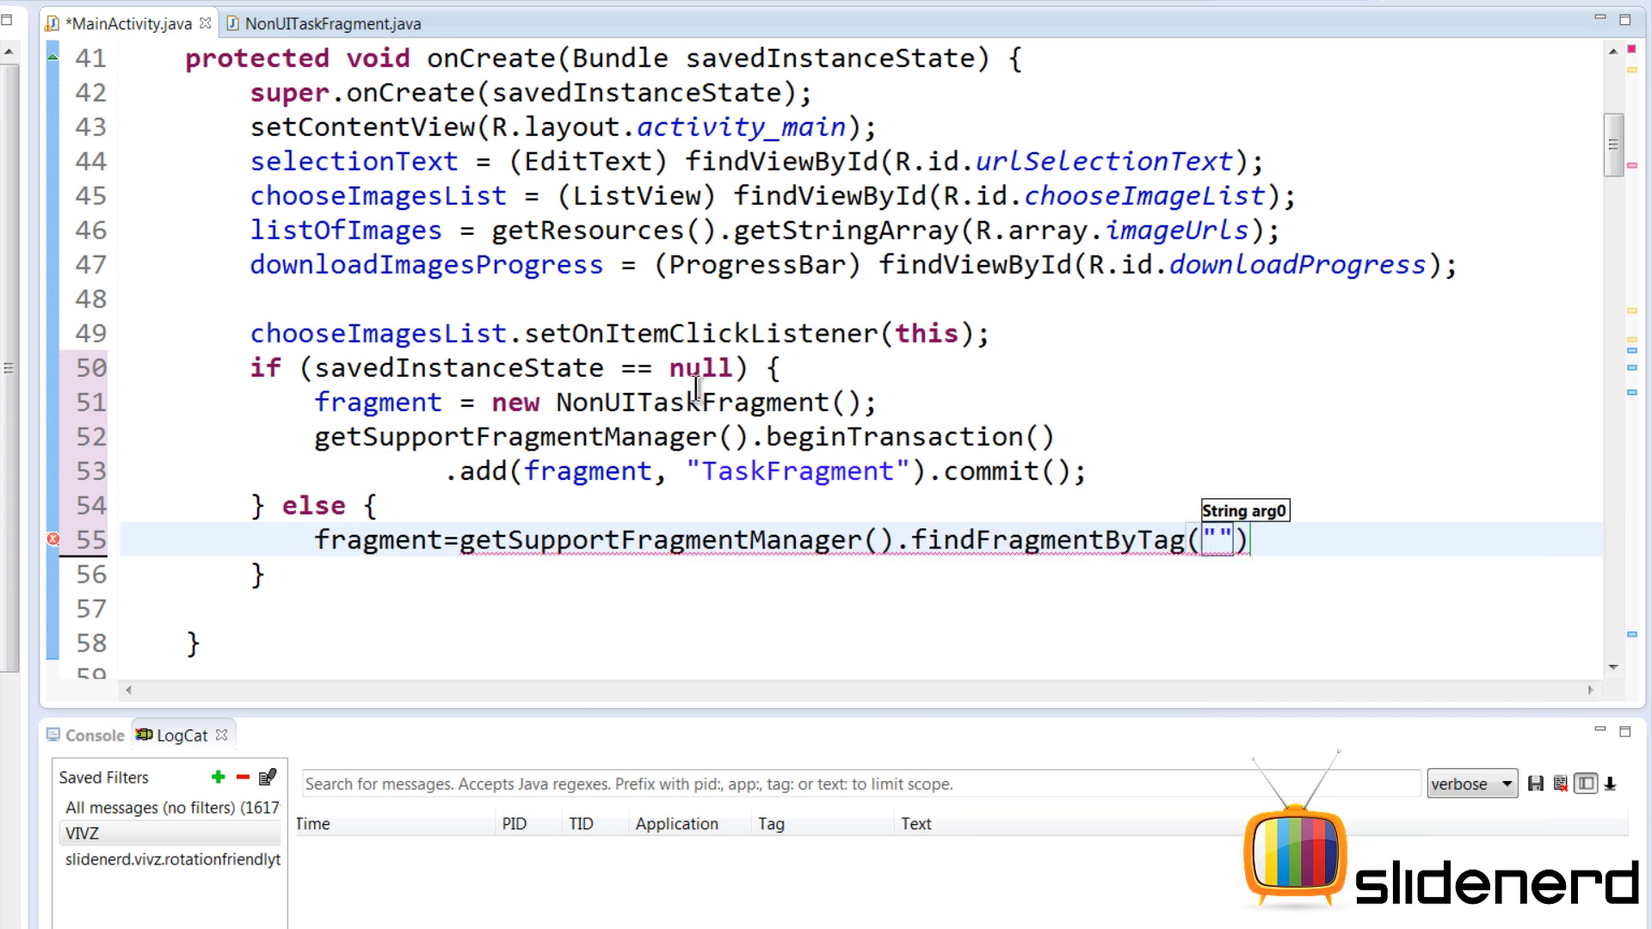
{"action": "double_click", "coordinate": [795, 471]}
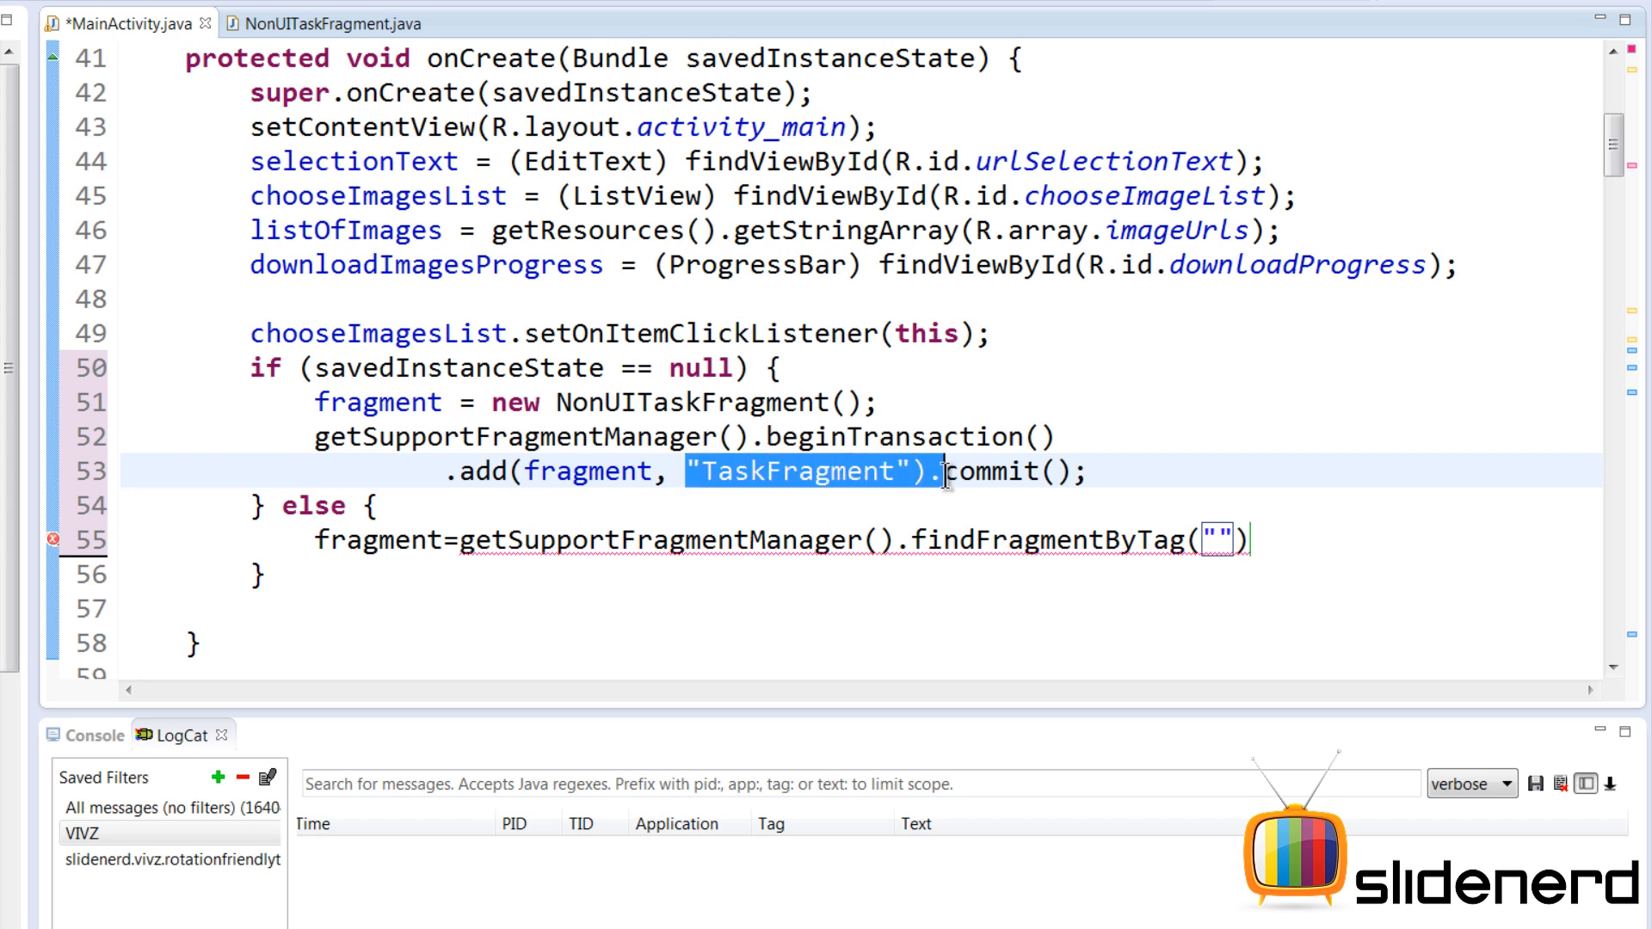
{"action": "type", "text": "Tag(\"TaskFragment"}
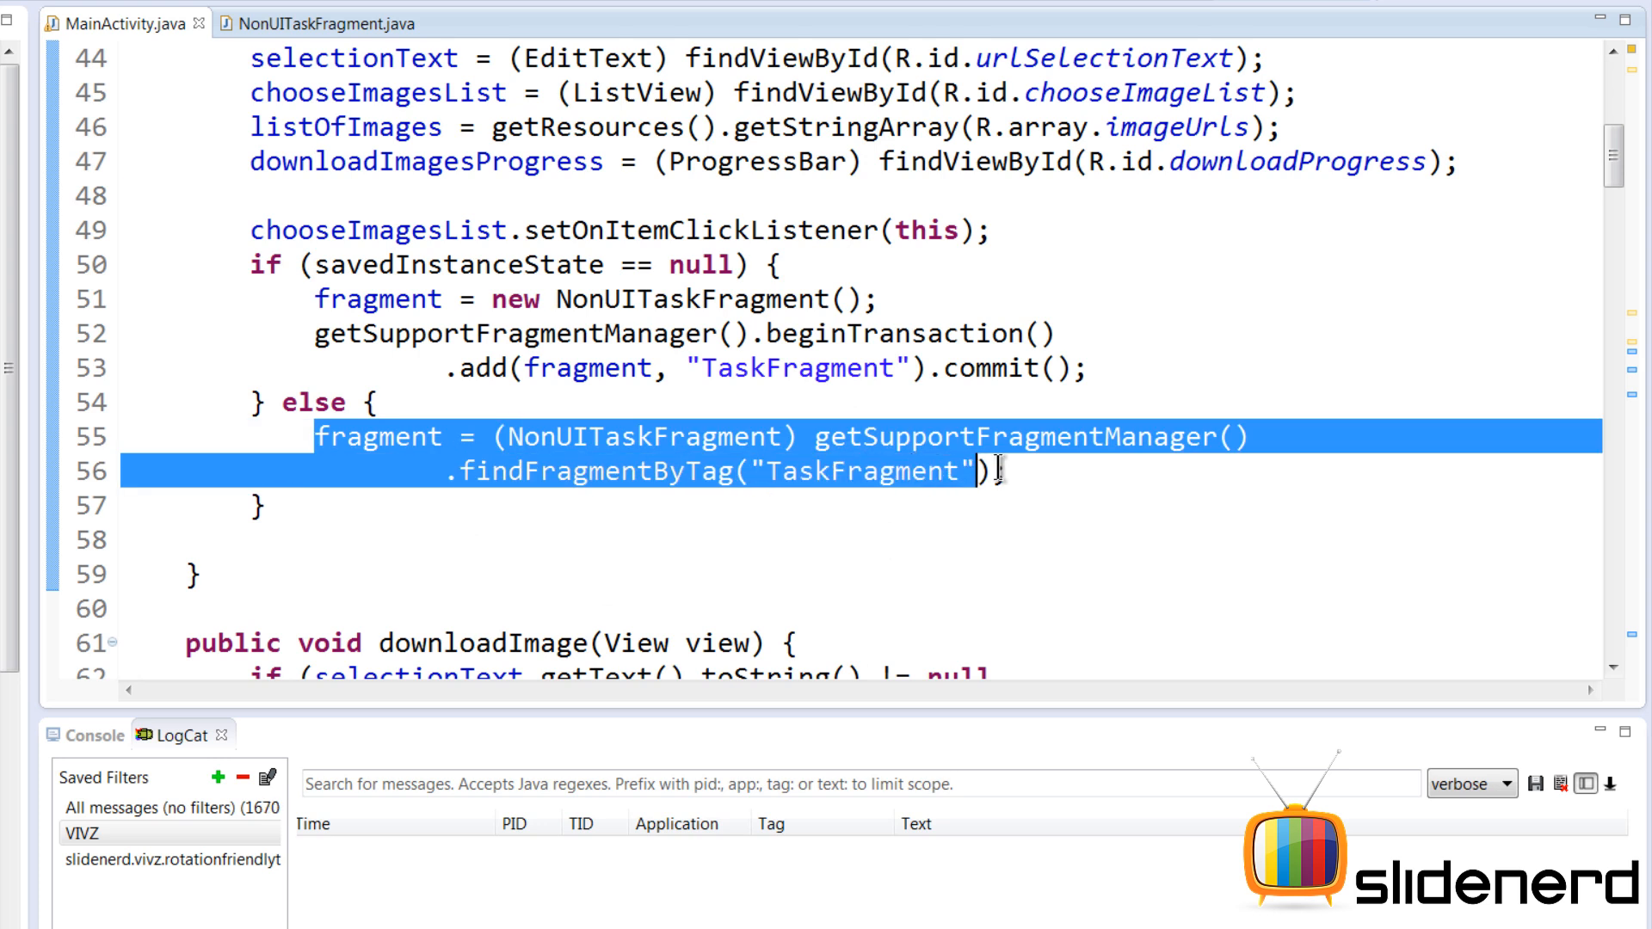
{"action": "type", "text": ";"}
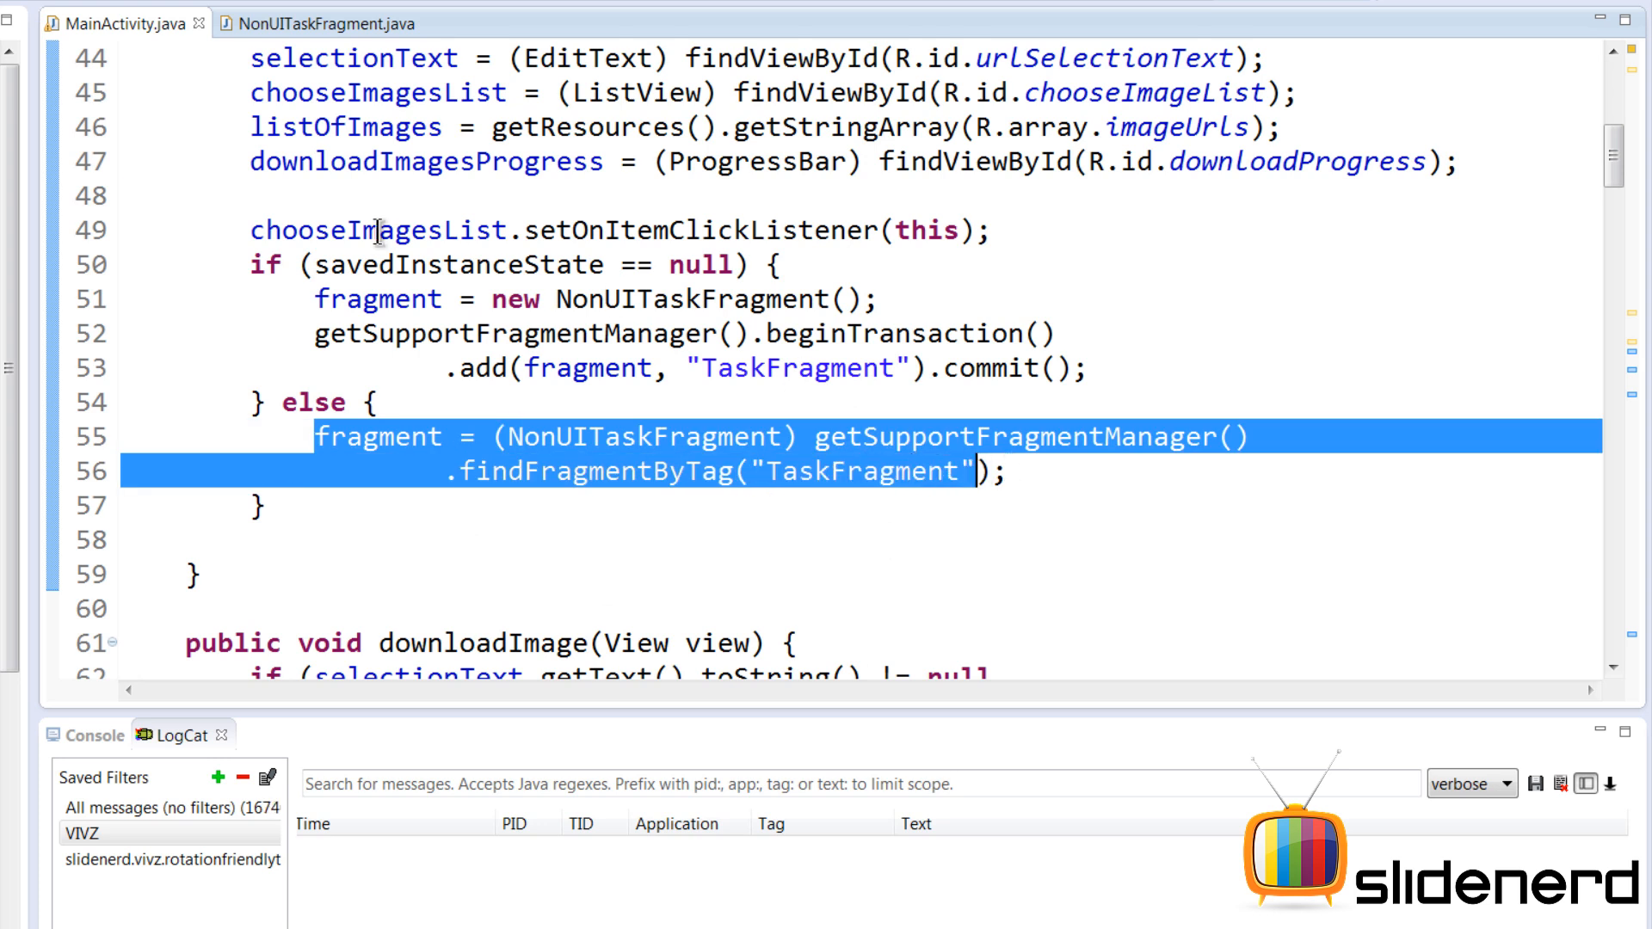
{"action": "left_click", "coordinate": [320, 332]}
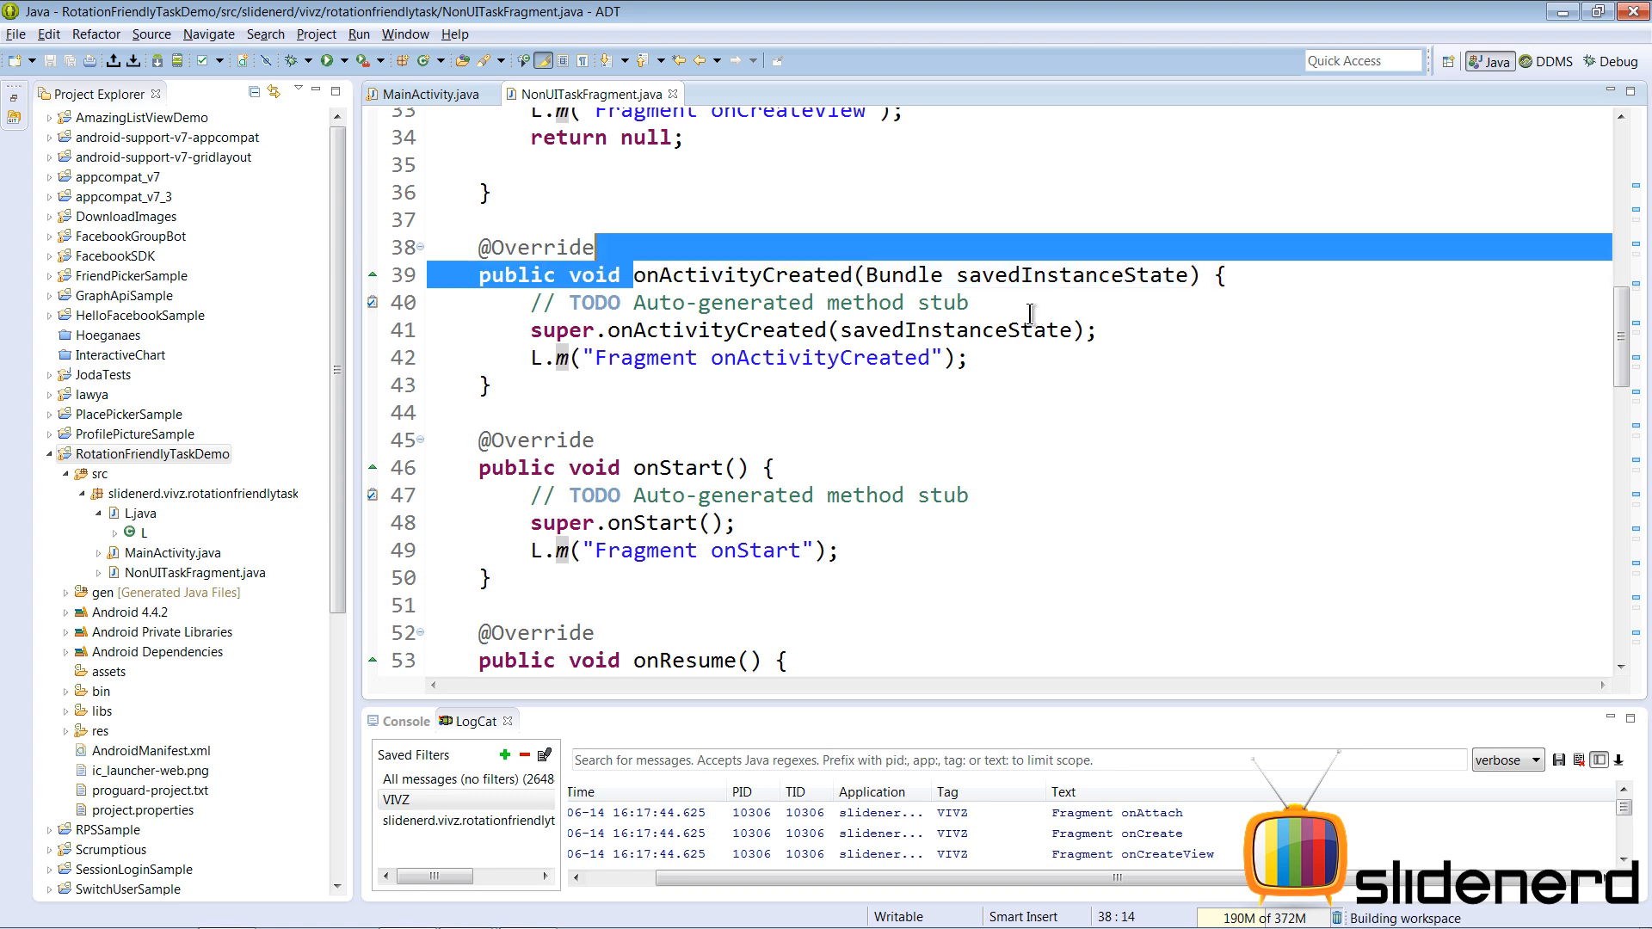
- Add setRetainInstance(true) at the end of onActivityCreated
{"action": "type", "text": "setRetainInstance(true);"}
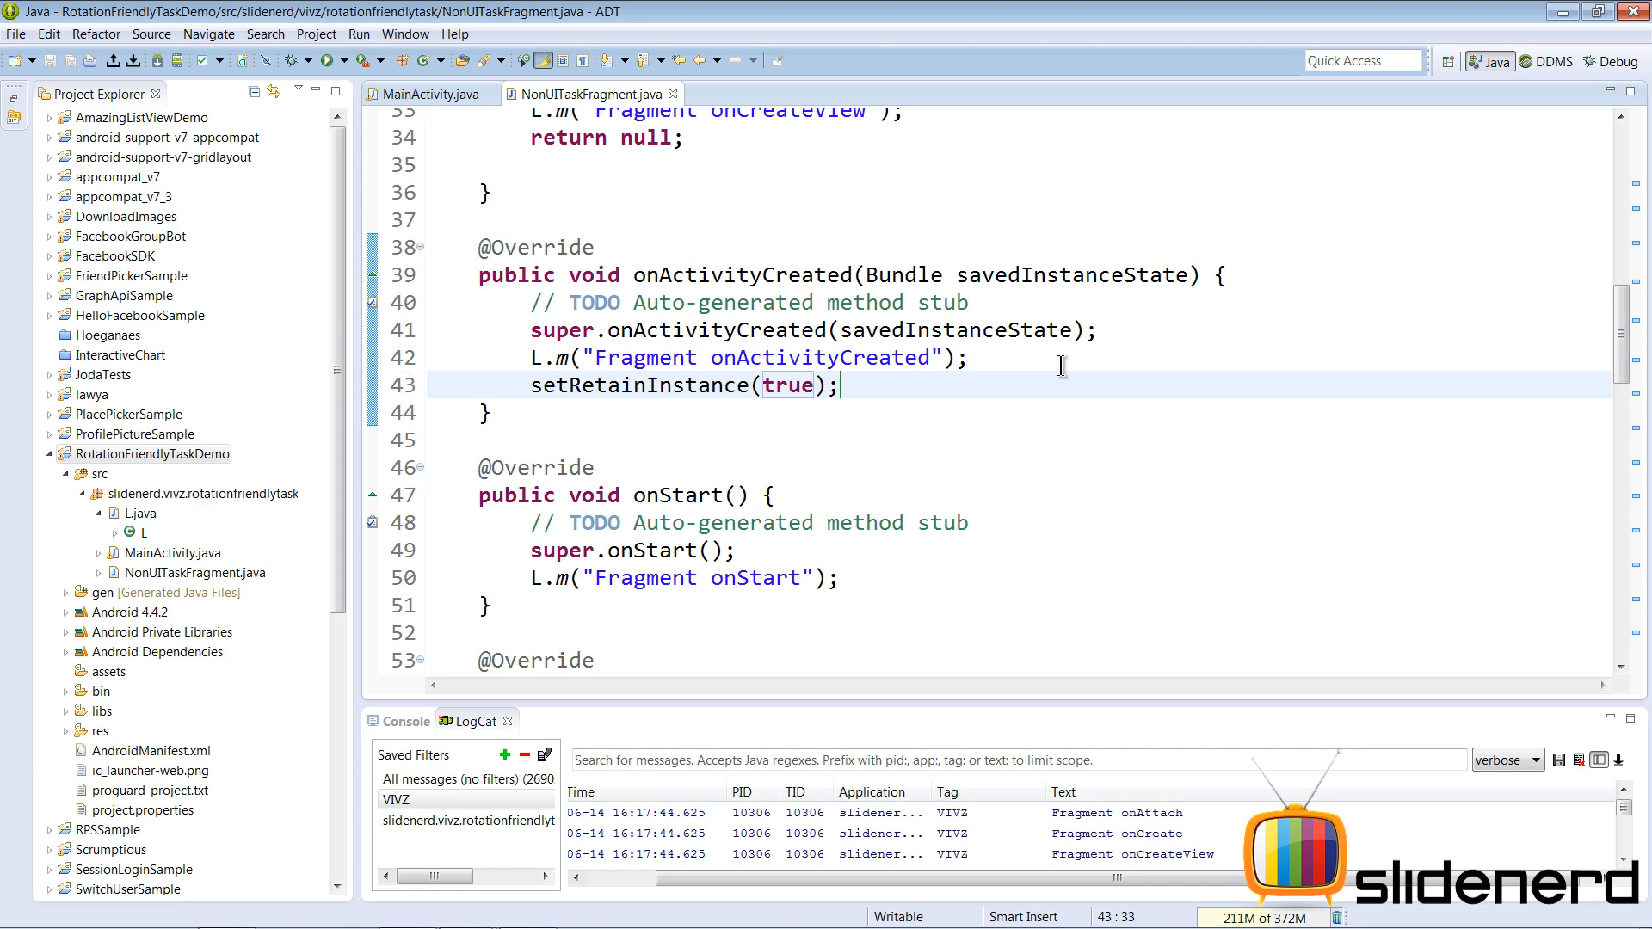
{"action": "mouse_move", "coordinate": [973, 640]}
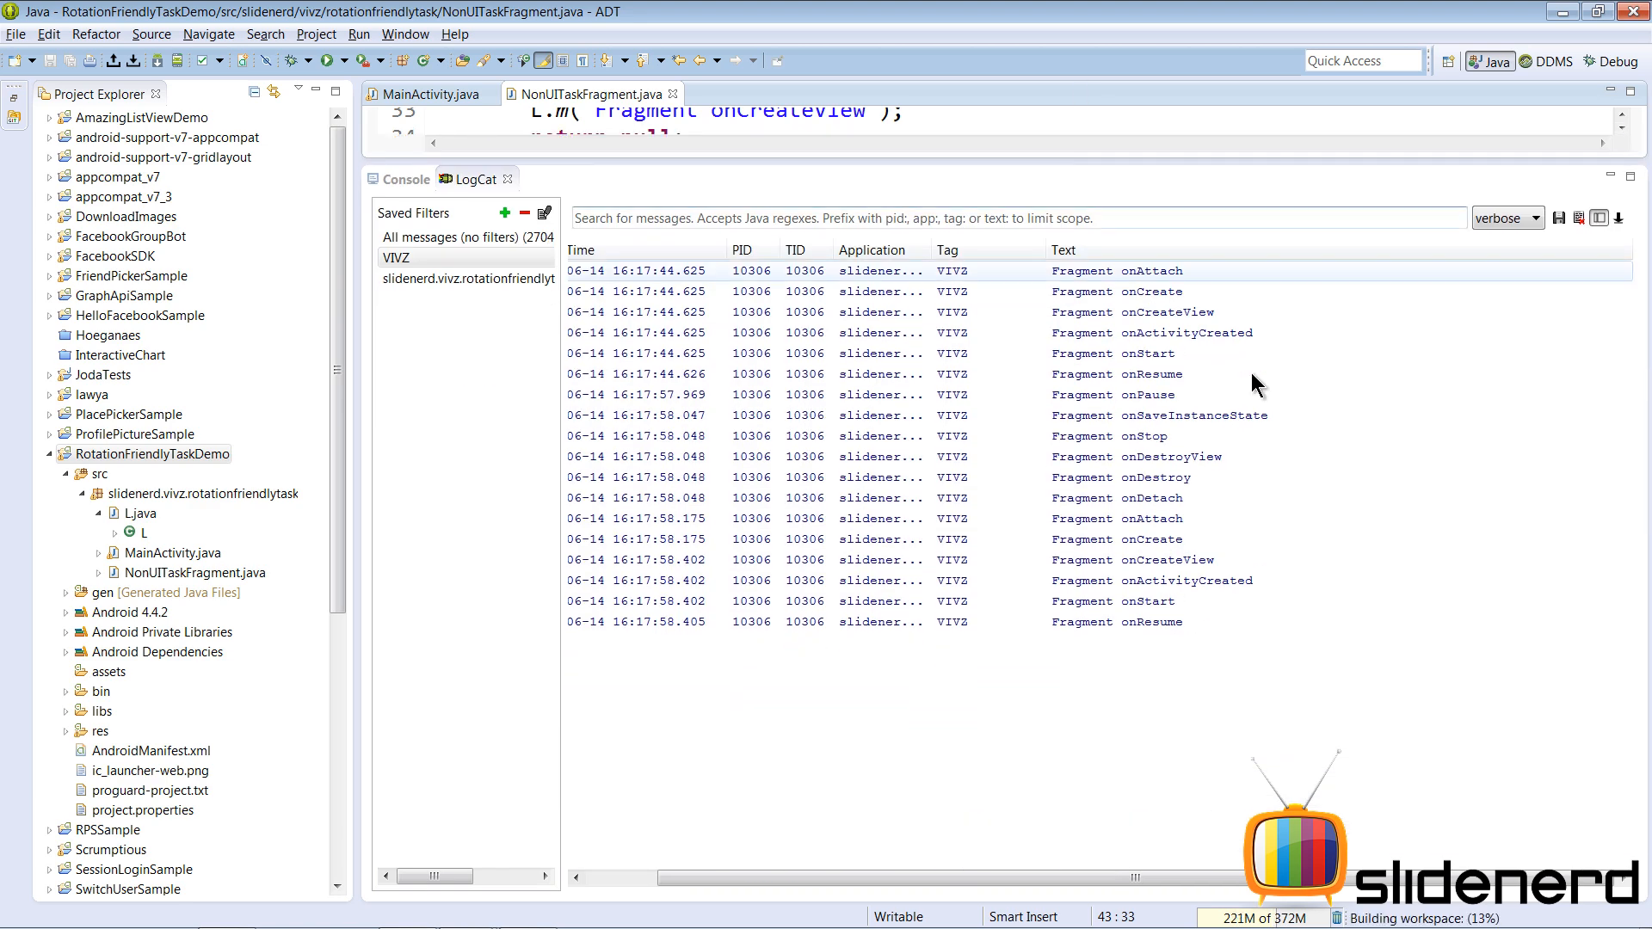
{"action": "left_click", "coordinate": [1148, 292]}
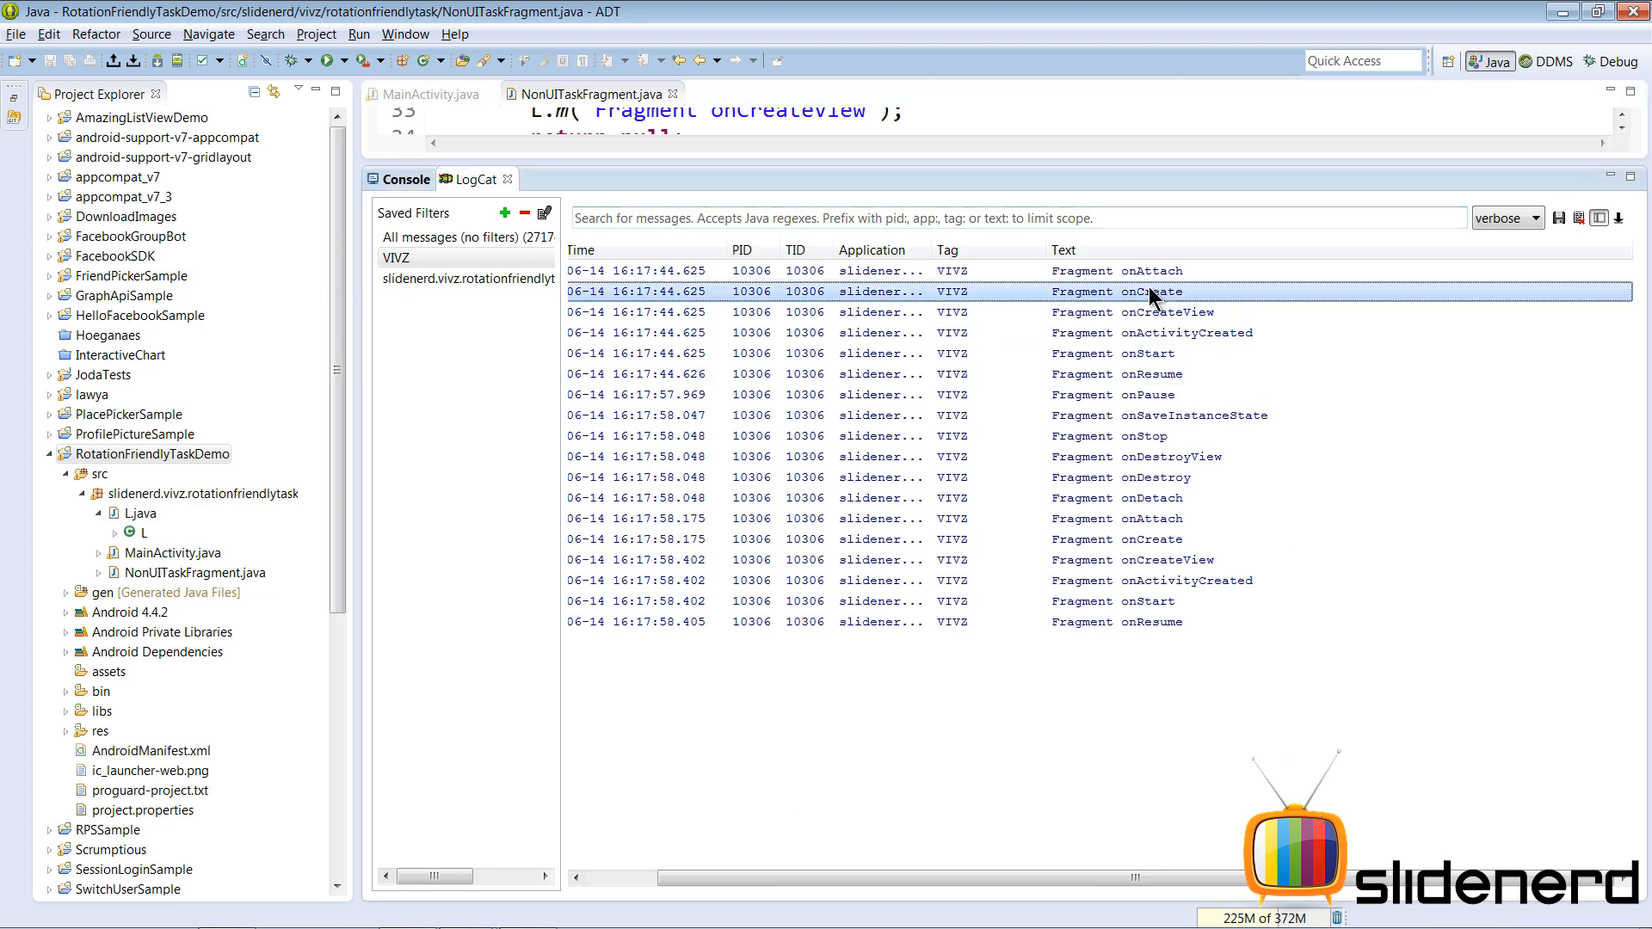
{"action": "left_click", "coordinate": [1148, 538]}
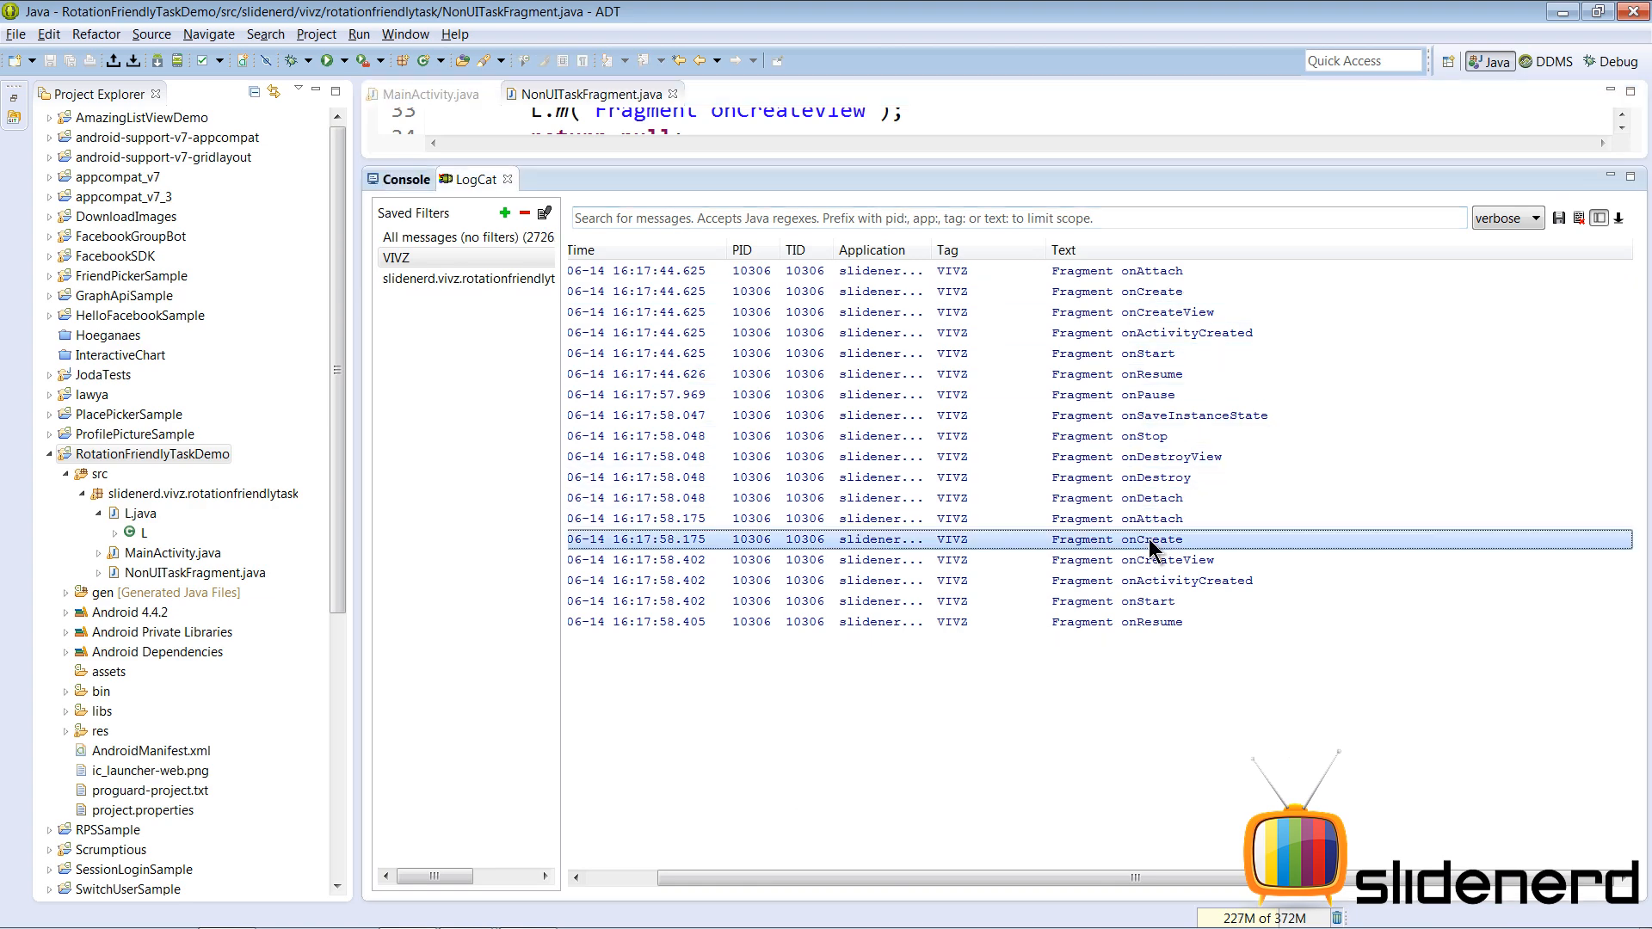
{"action": "left_click", "coordinate": [1148, 477]}
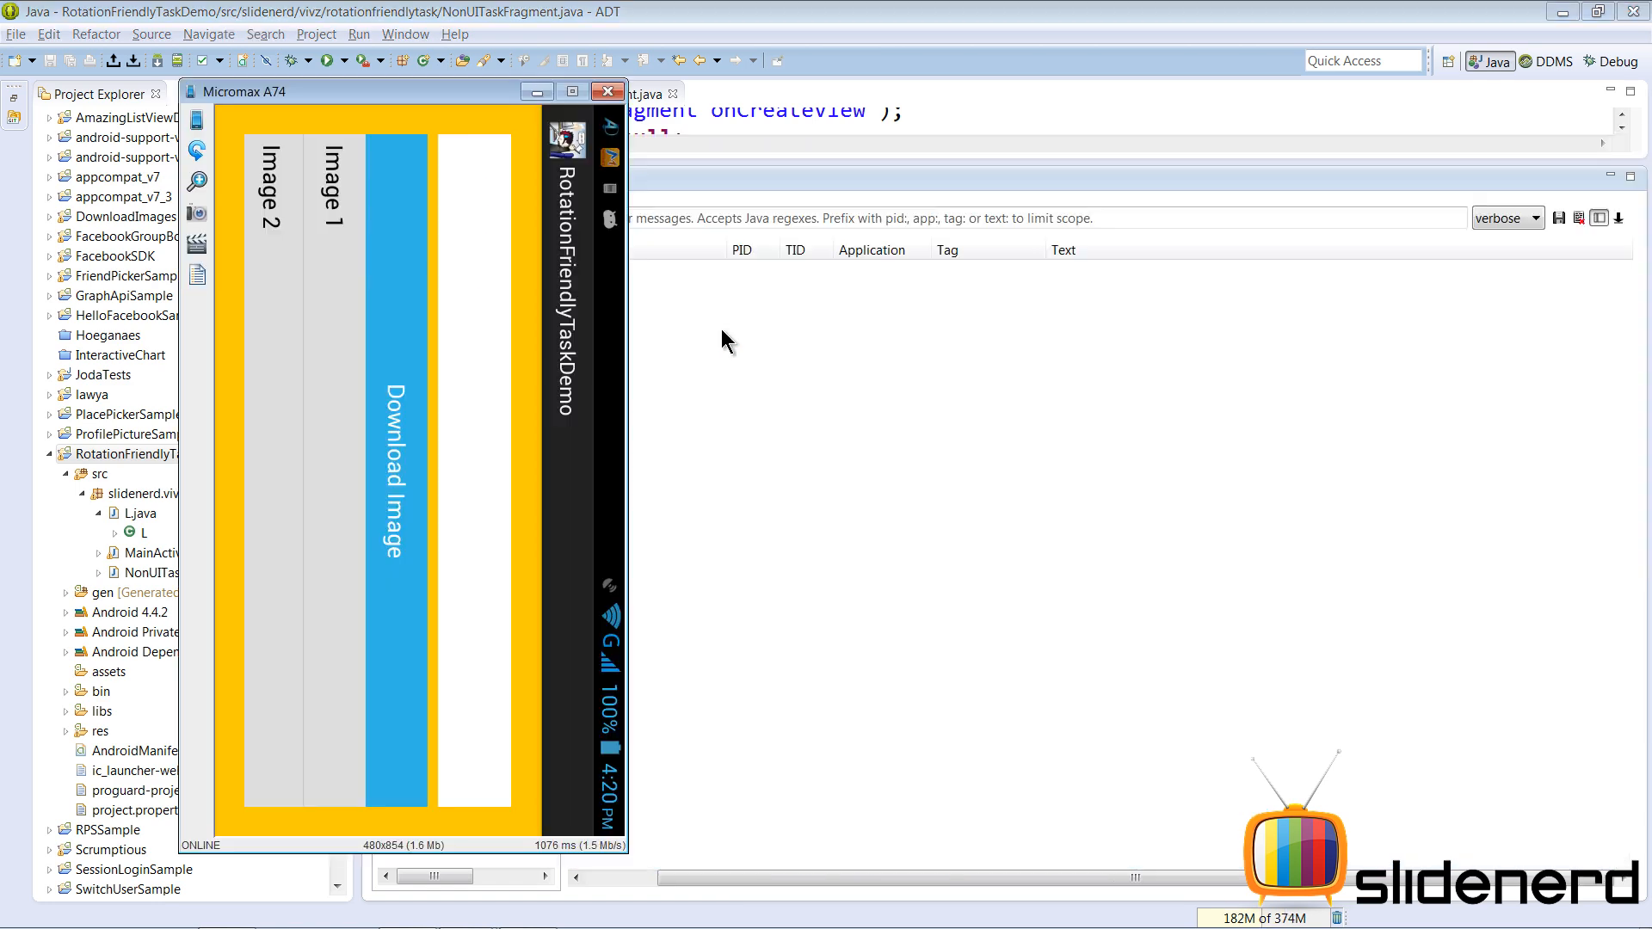
{"action": "mouse_move", "coordinate": [819, 585]}
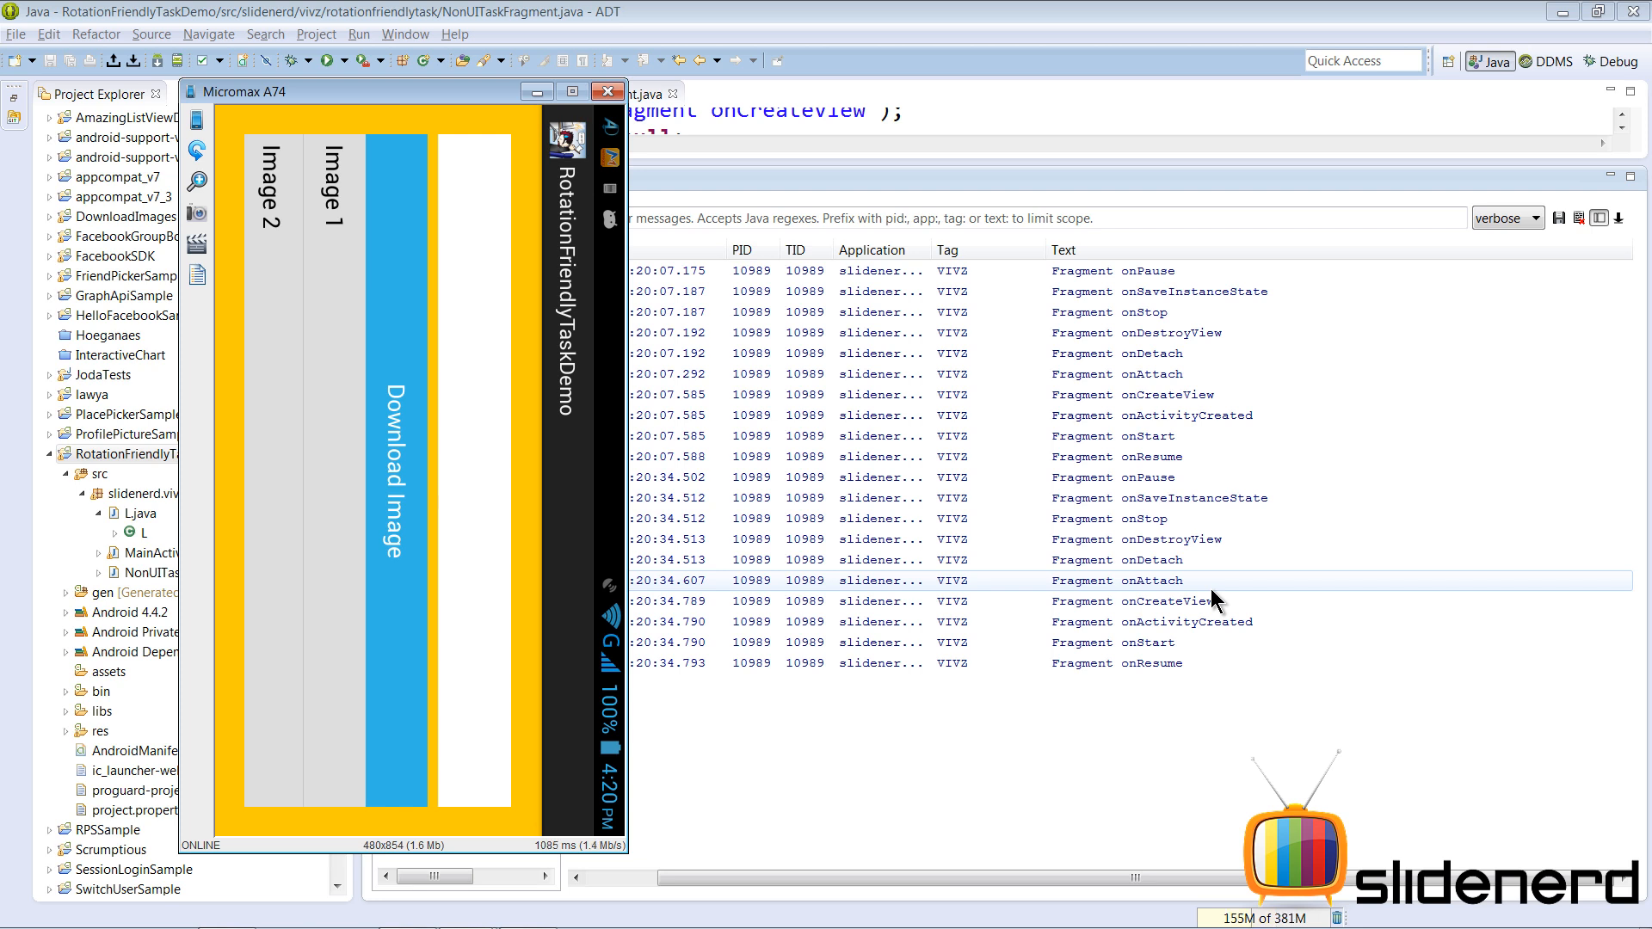
{"action": "mouse_move", "coordinate": [876, 187]}
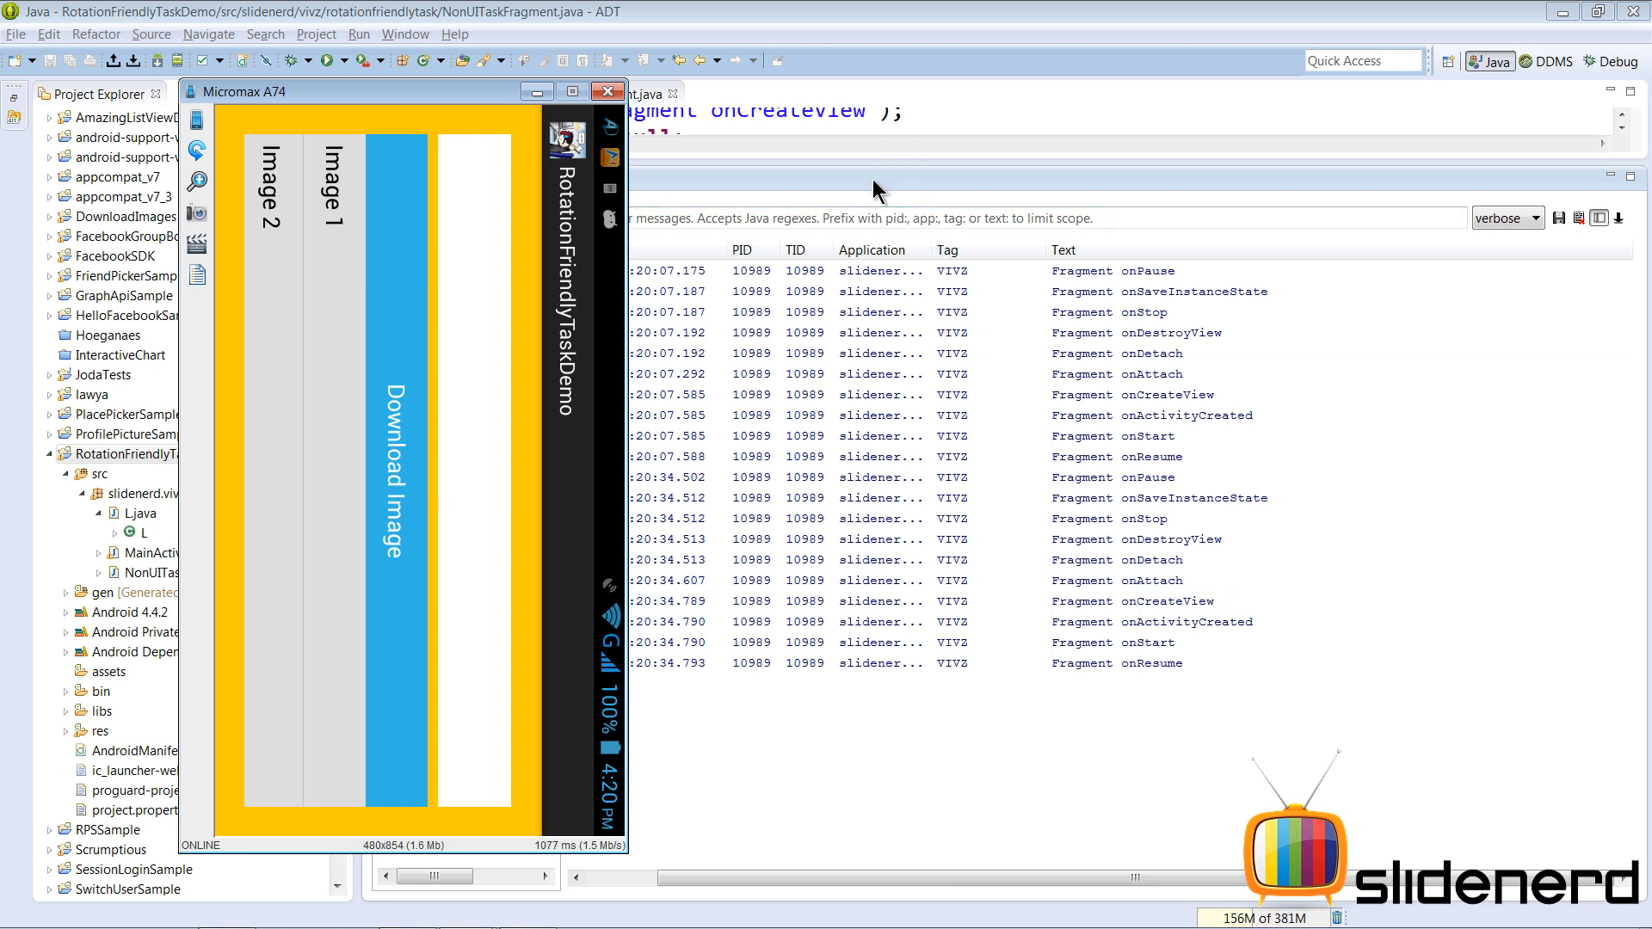